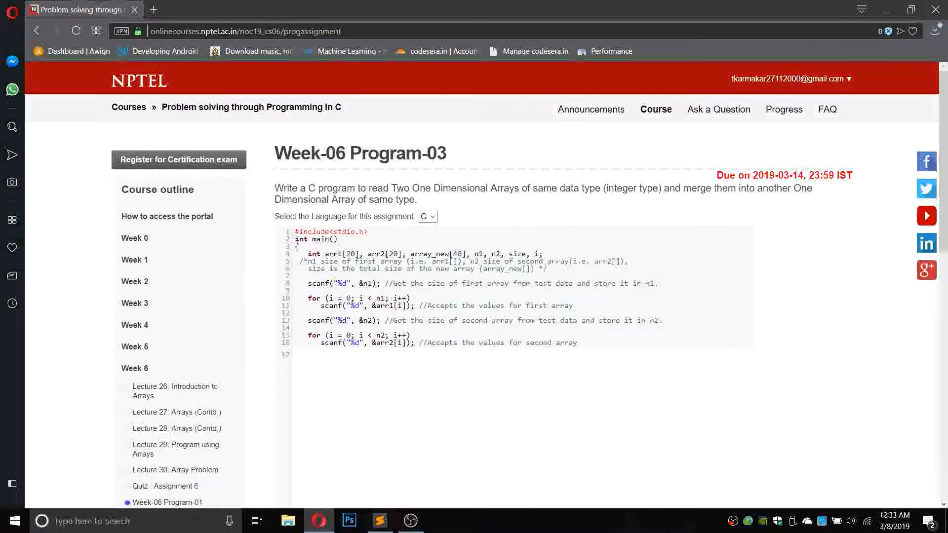
mouse_move(399, 271)
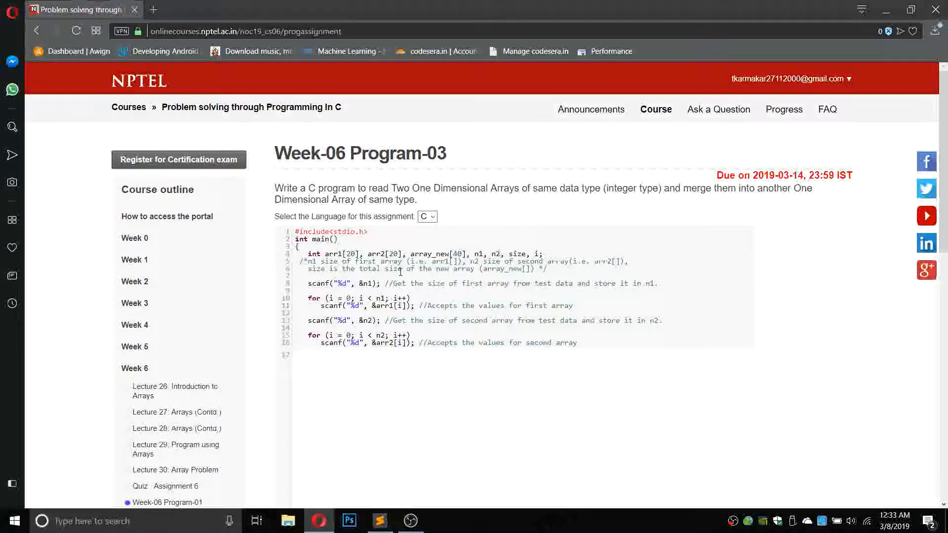
Review the Week-06 Program-03 template around empty line 17, then switch to the file in Sublime Text.
left_click(297, 354)
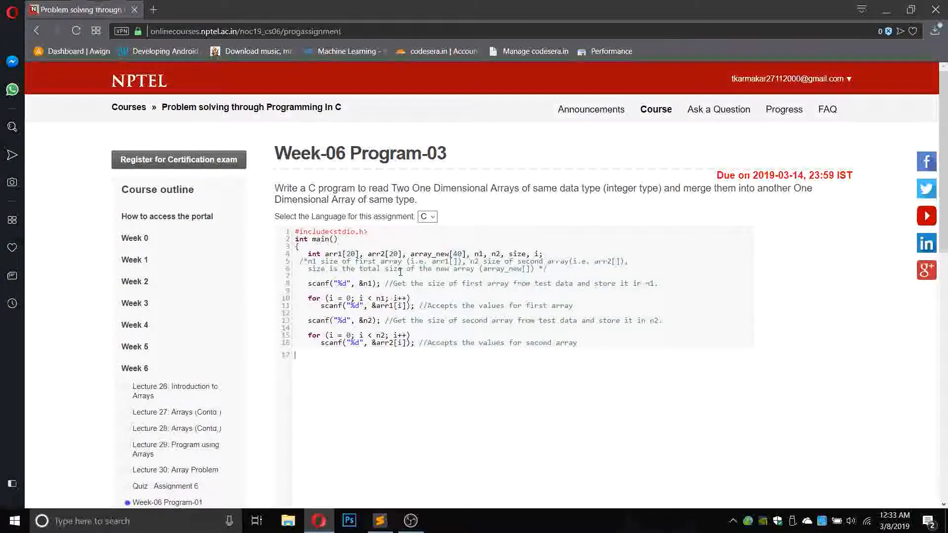
scroll("down", 3)
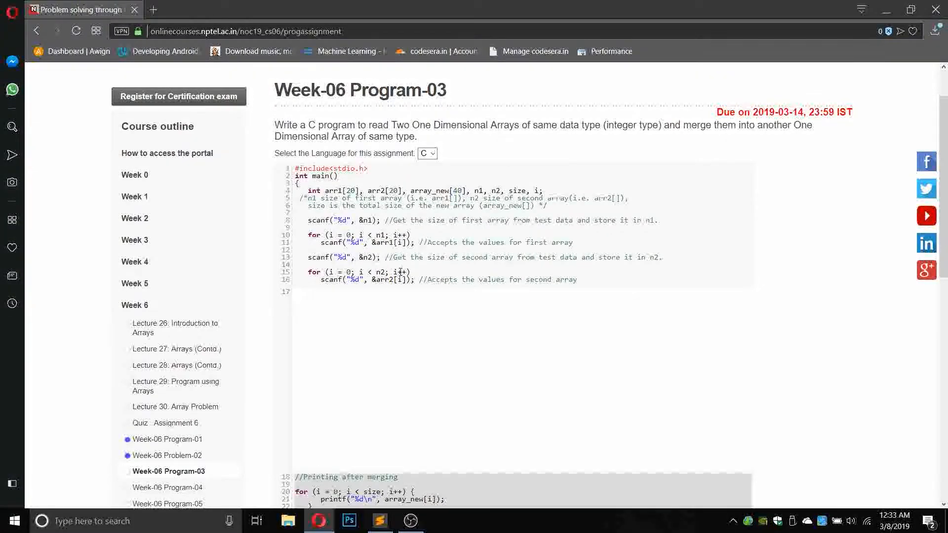
left_click(296, 292)
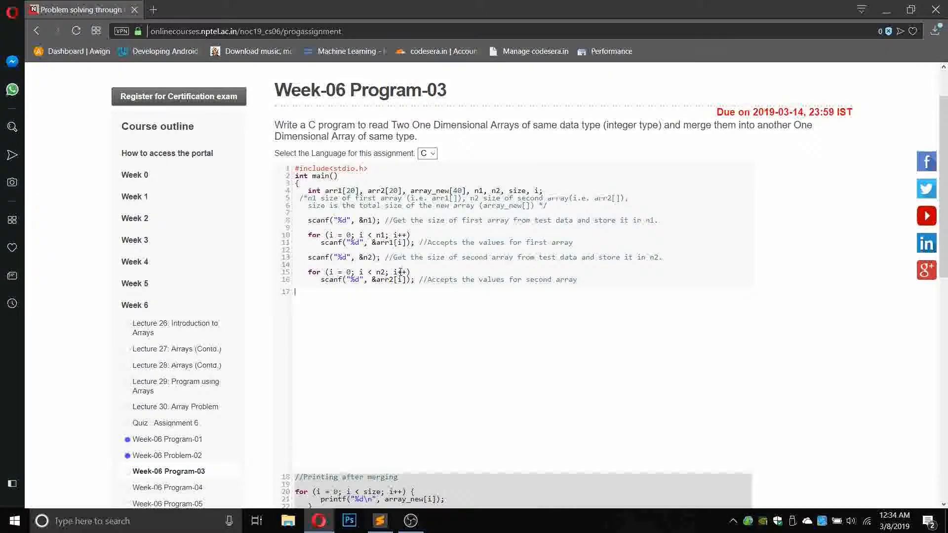
left_click(379, 521)
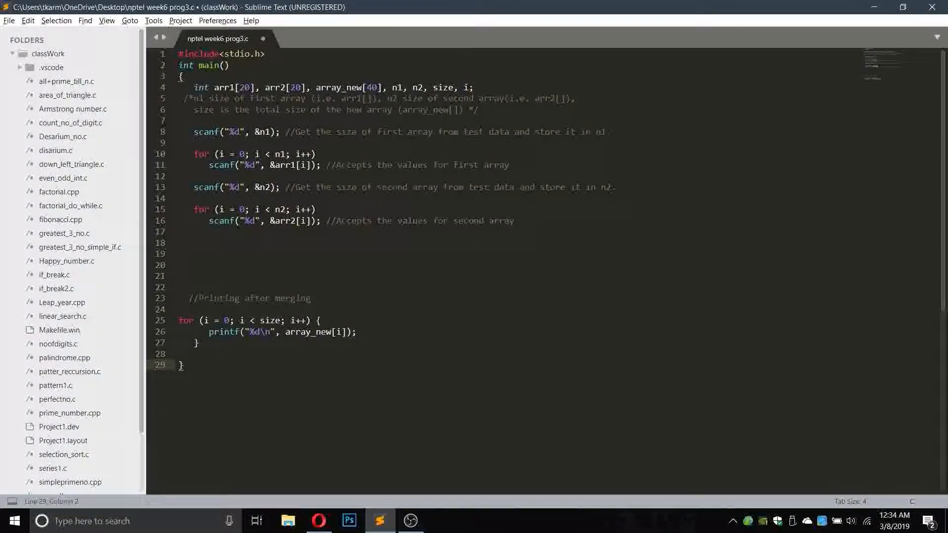
Write the loop header for(i=0;i<n1;i++) on the blank line after the input loops.
left_click(262, 236)
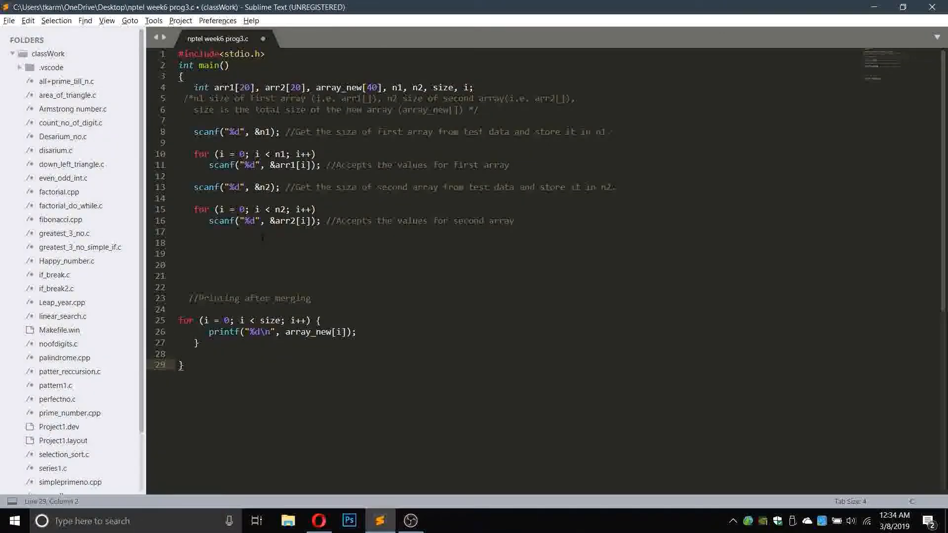
left_click(213, 232)
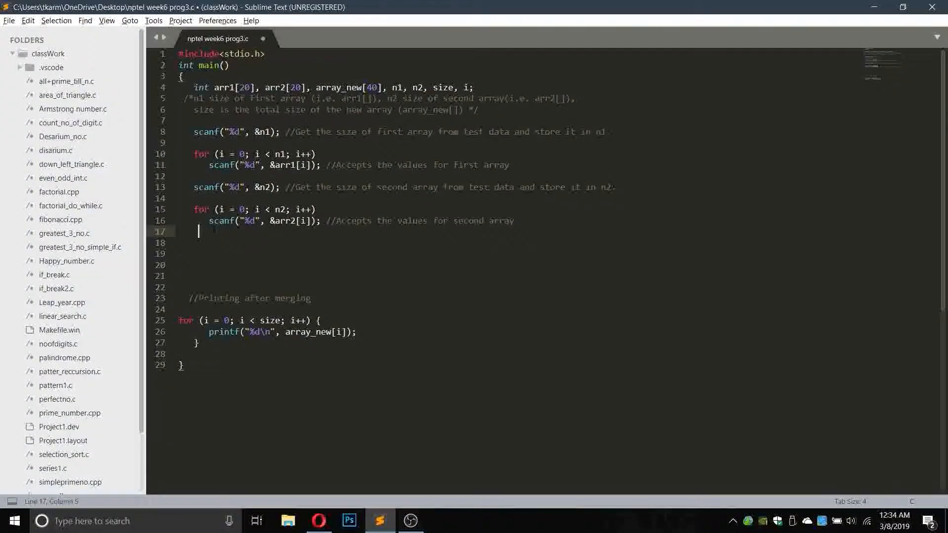
type("for(")
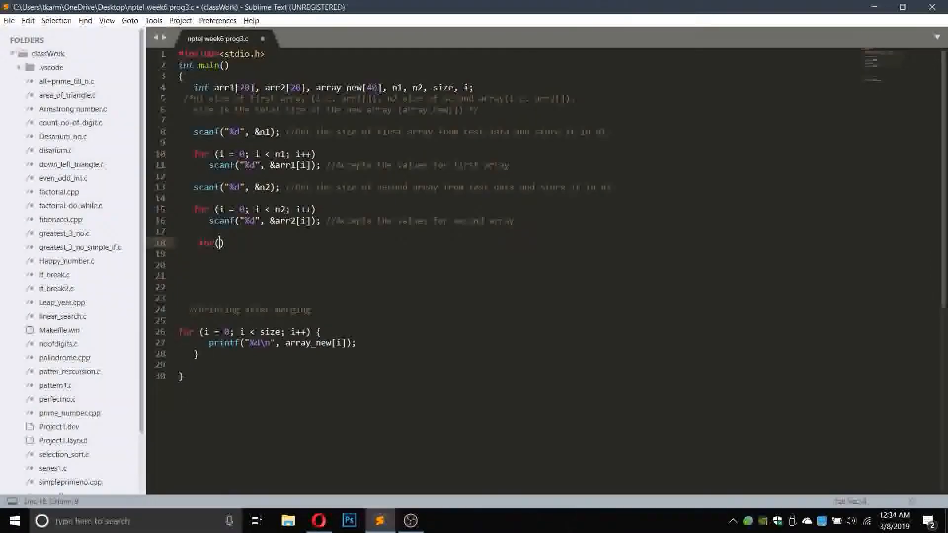
type("i=0;")
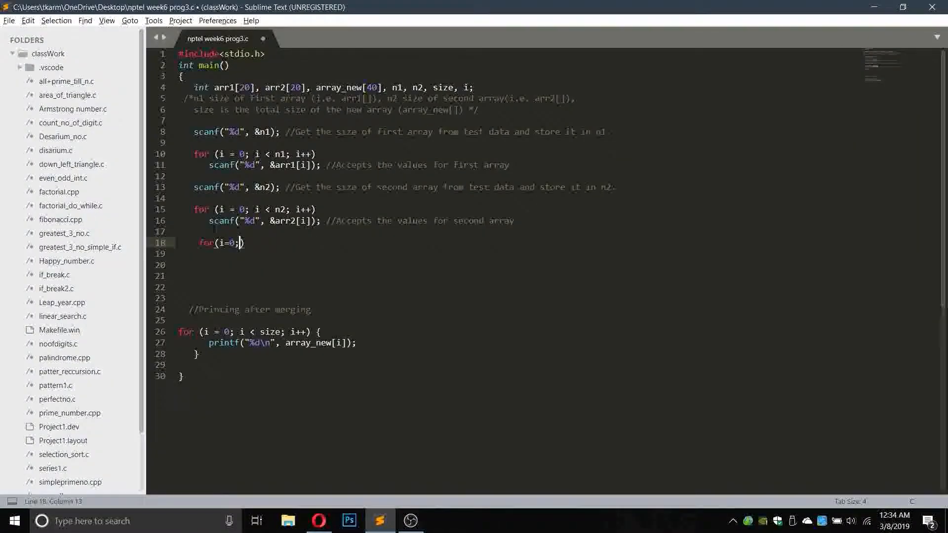
type("i<")
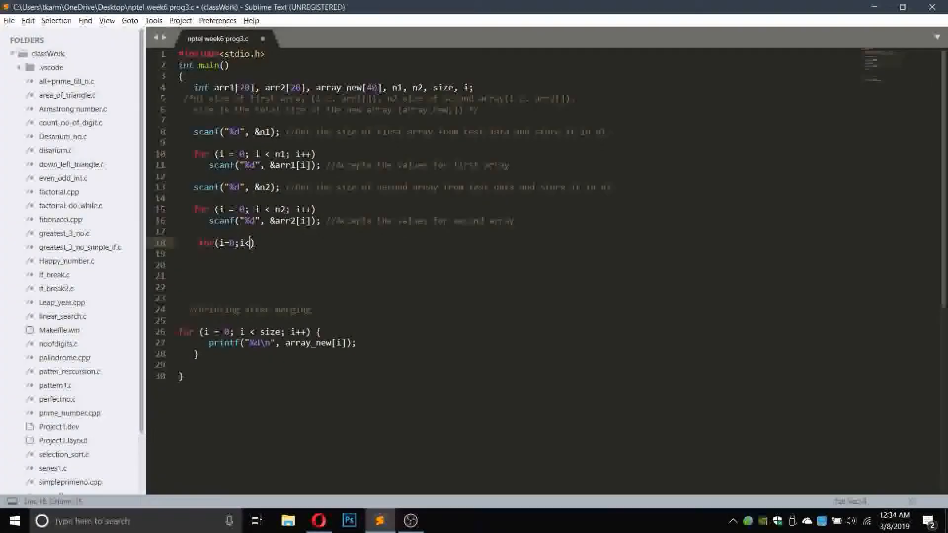
type("n1")
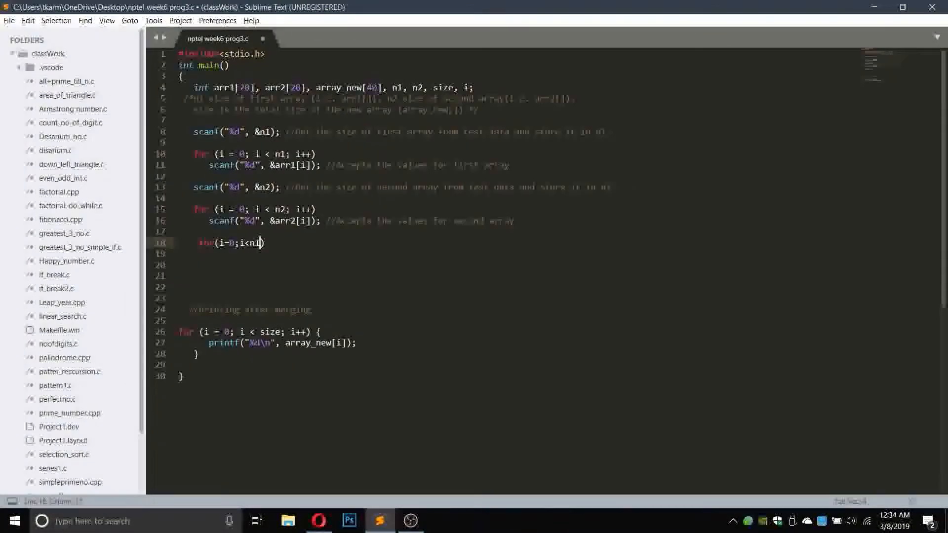
type(";")
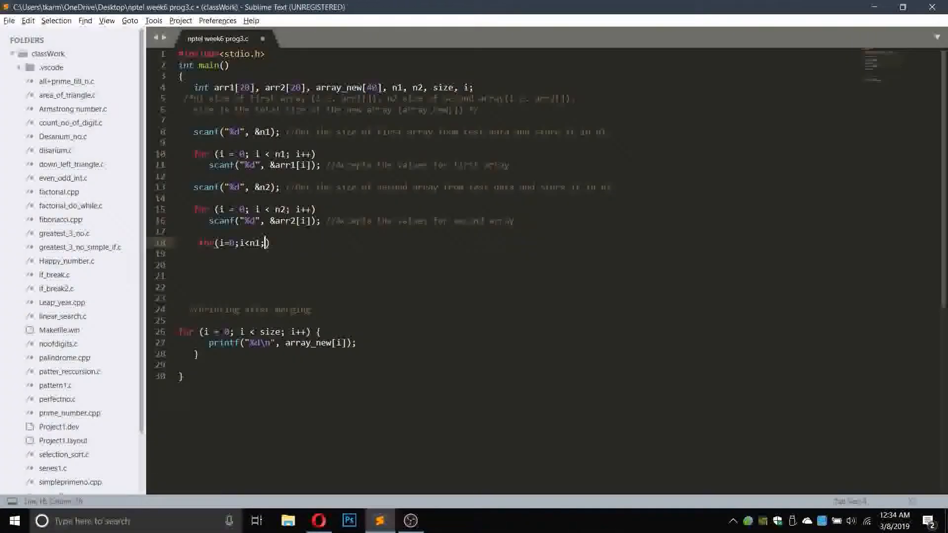
type("i++)")
left_click(344, 254)
type("{")
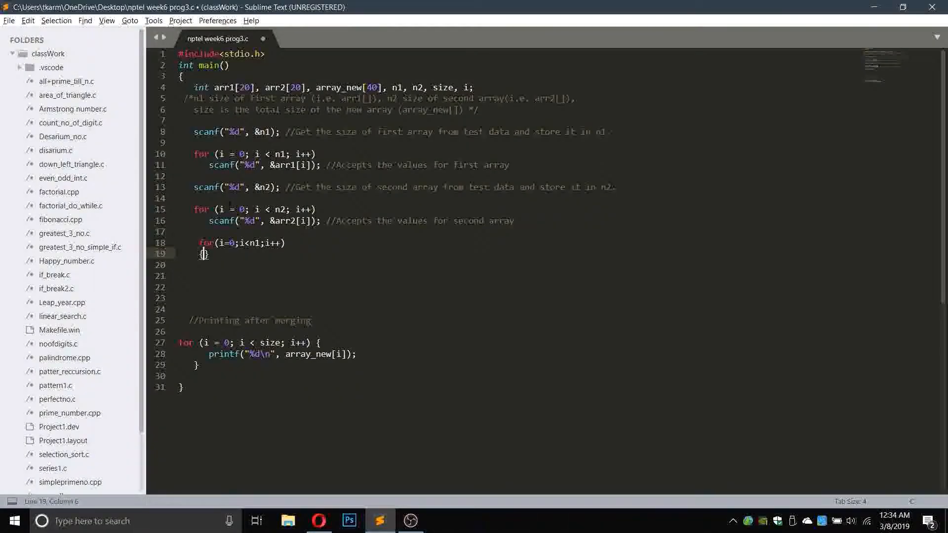
Give the loop the body array_new[i]=arr1[i]; copying the first array.
type("a")
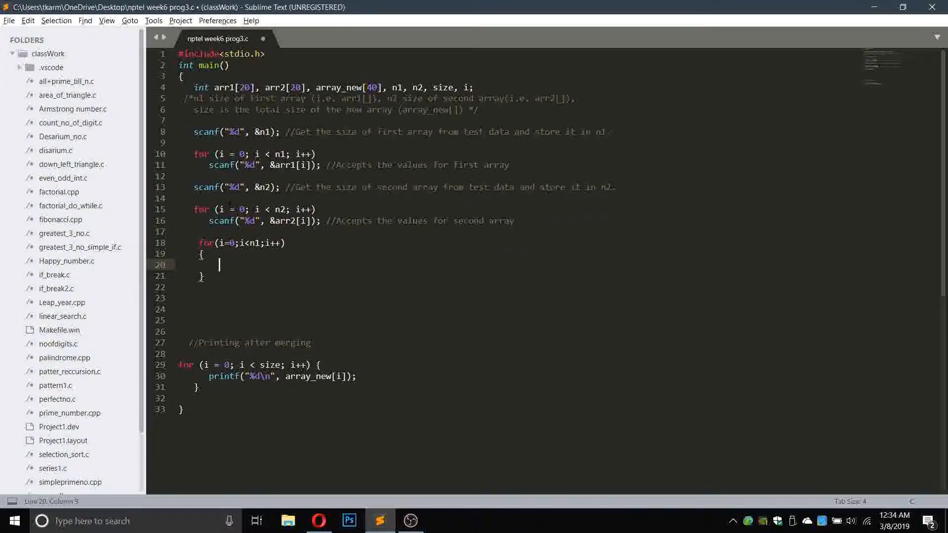
type("ara")
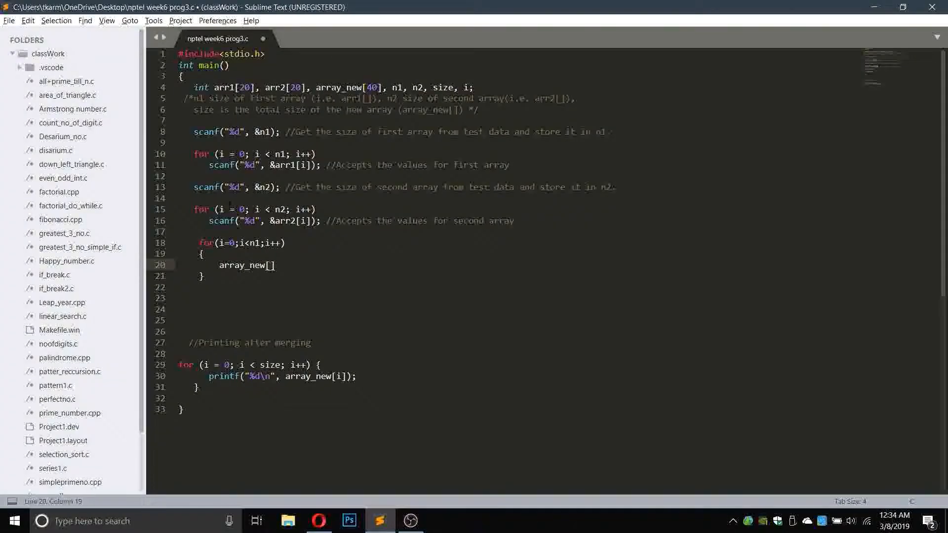
type("i]=")
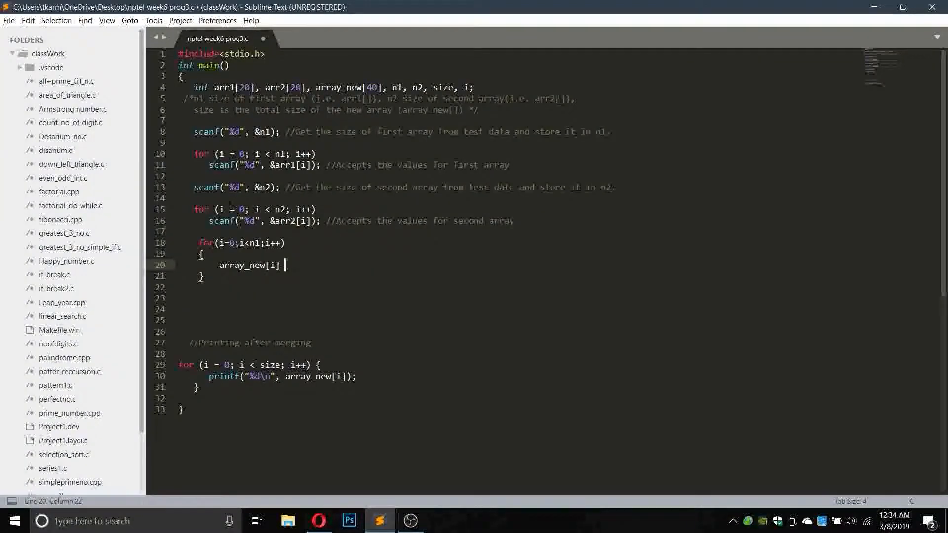
type("a")
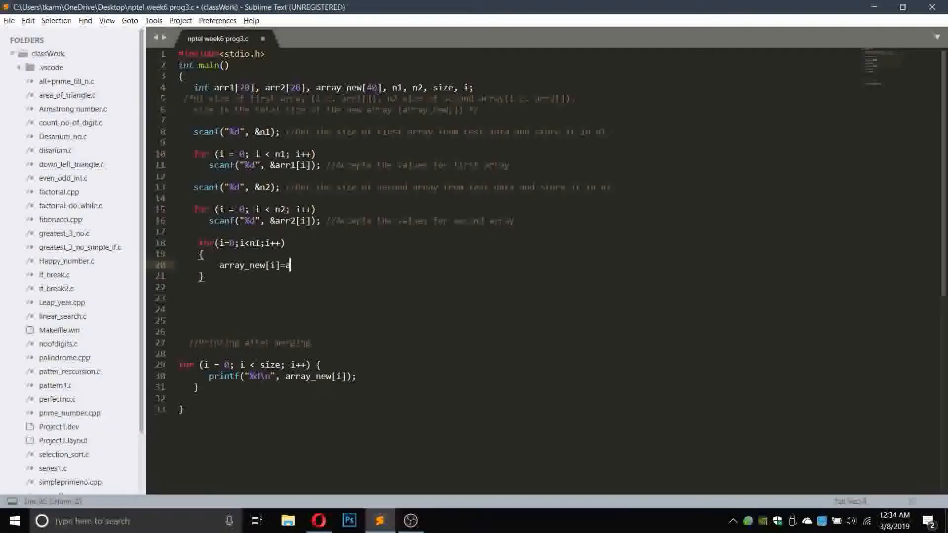
type("rr1")
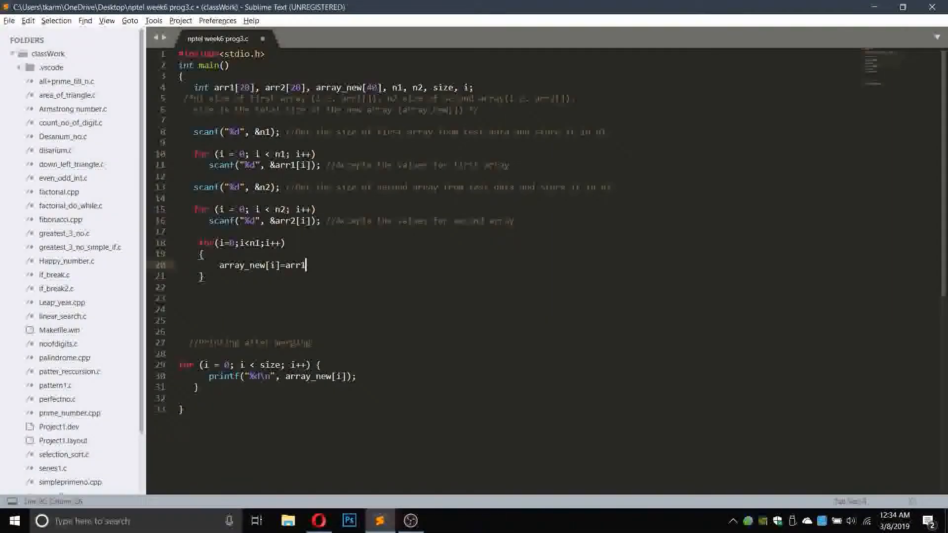
type("[]")
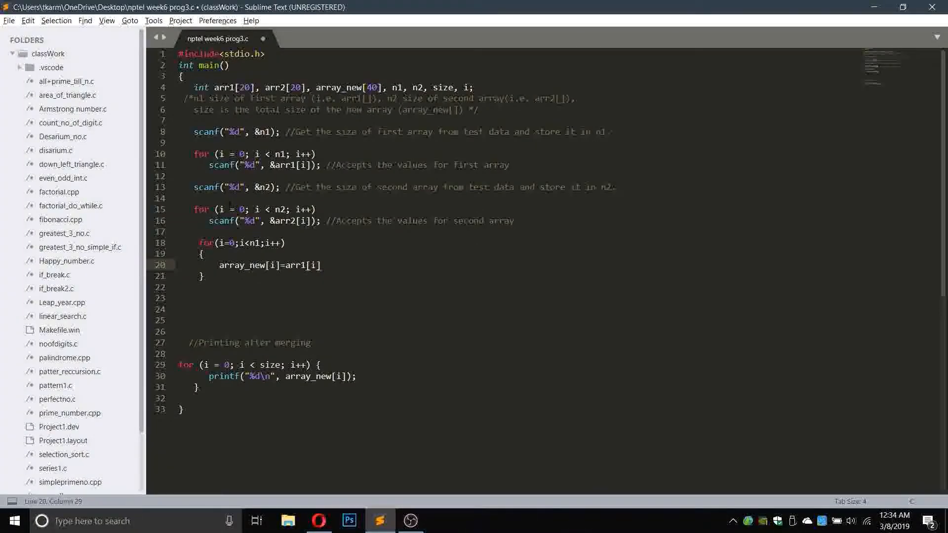
type(";")
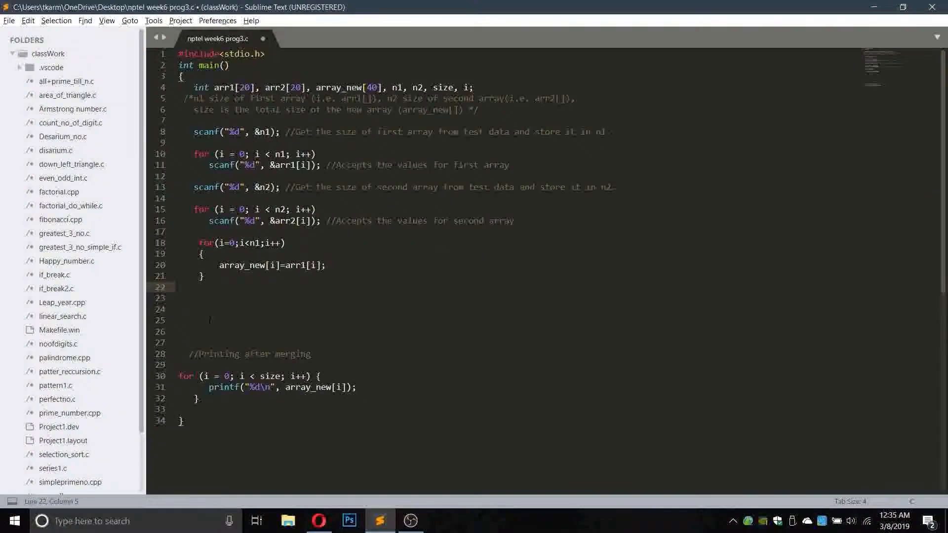
Write the second loop header for(i=n1;i<n2;i++) below the first loop.
type("for()")
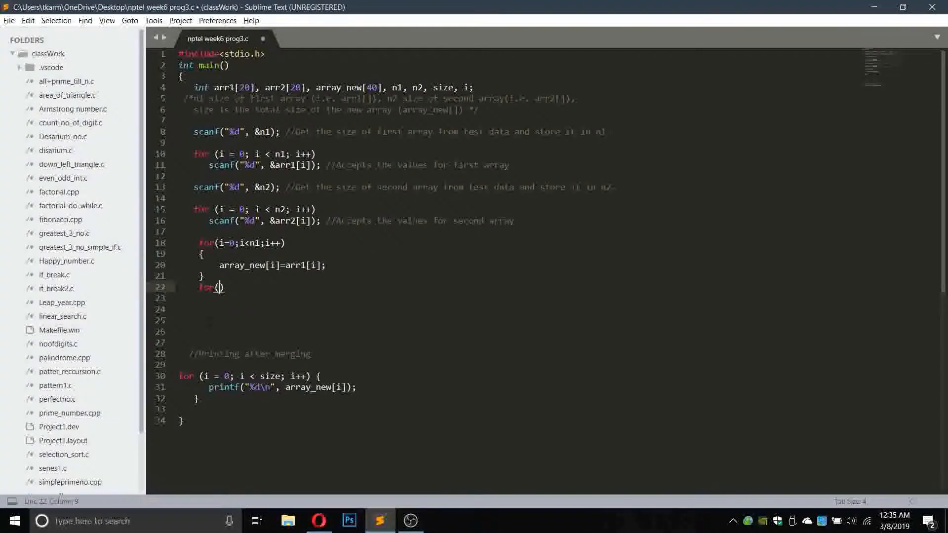
type("i=")
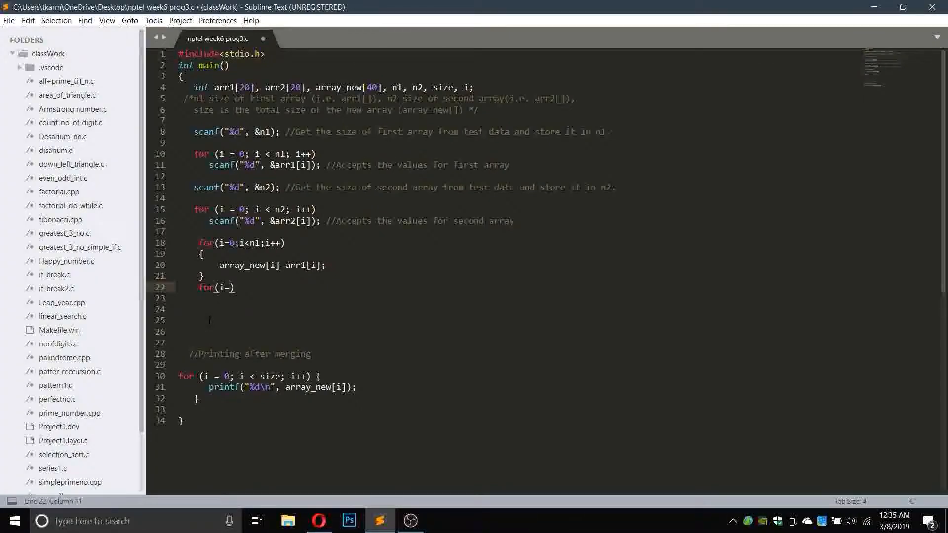
type("n1")
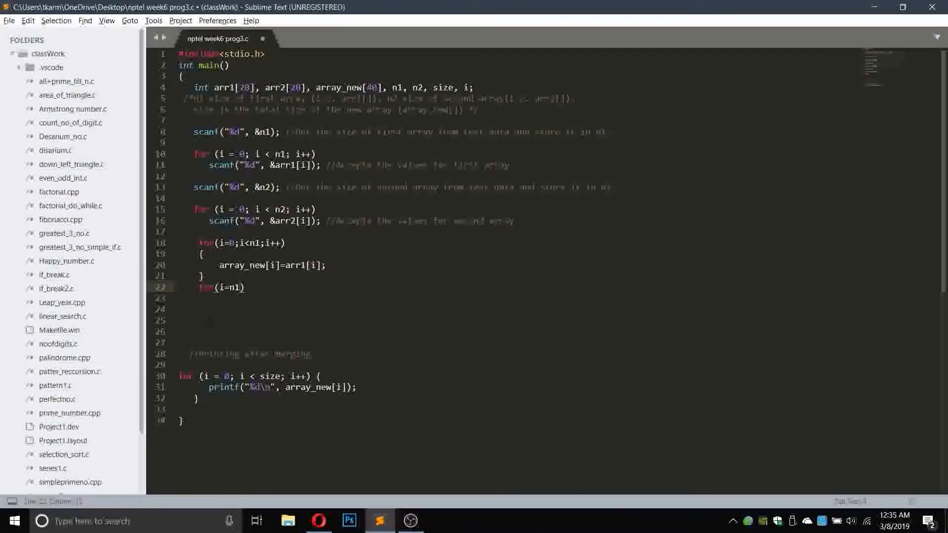
type(";i<")
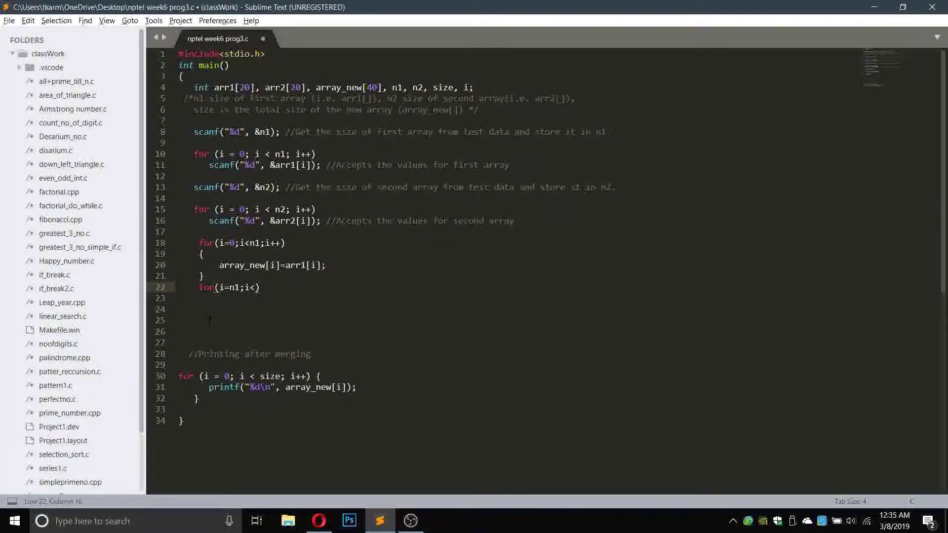
type("n2;")
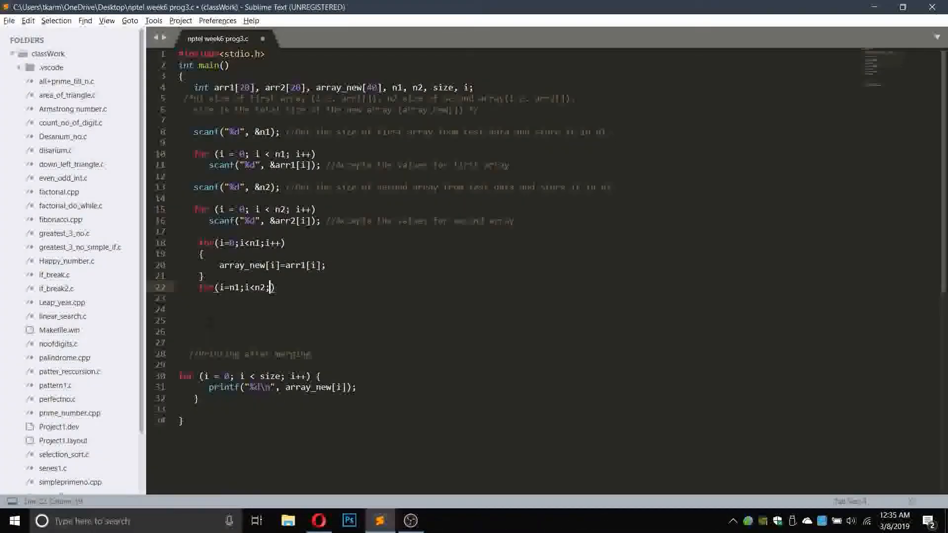
type("i++")
left_click(519, 299)
type("{")
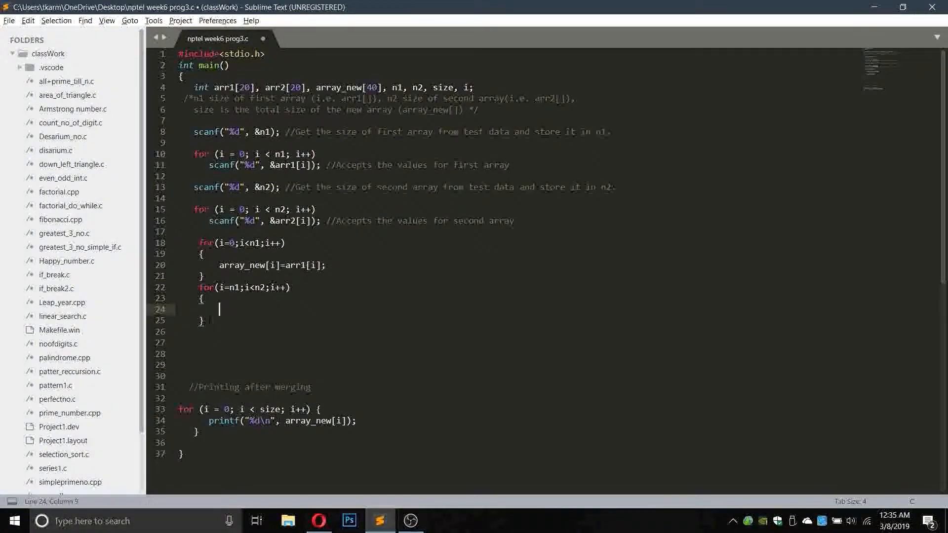
Start its body as array_new[i]=arr2[c], assigning arr2 elements by counter c.
type("array_new[i]=")
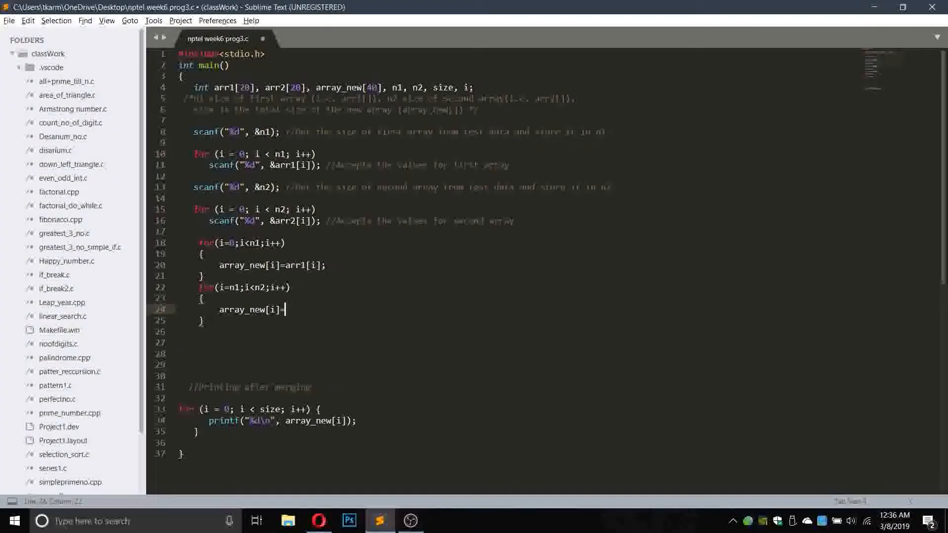
type("arr2[]")
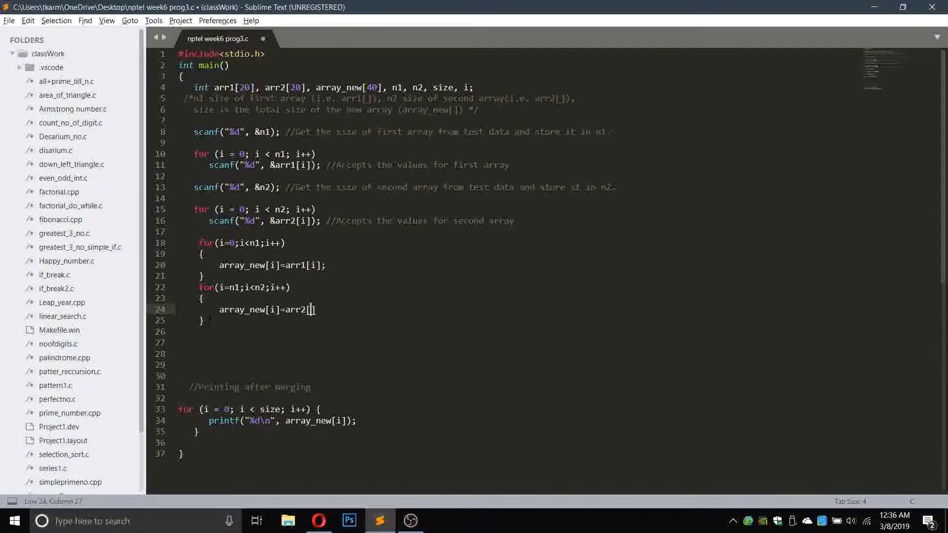
type("c")
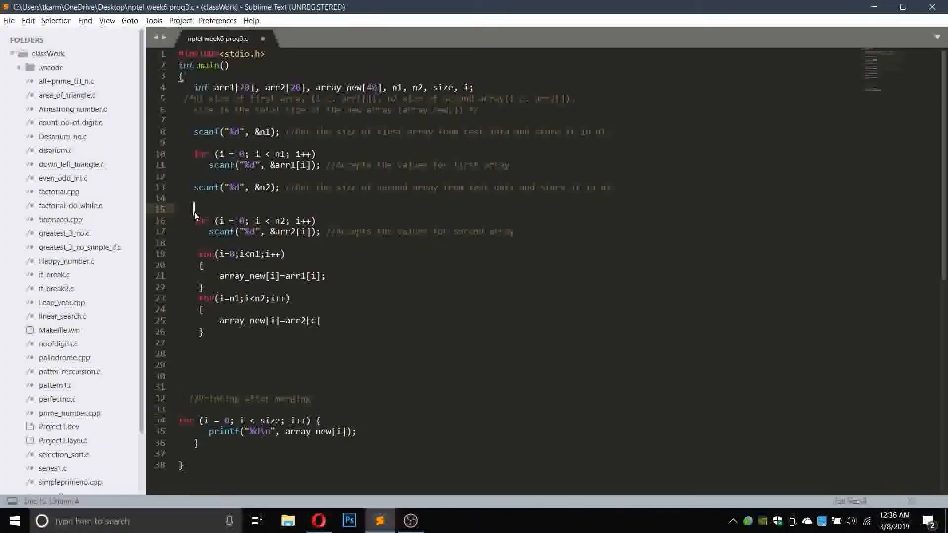
Declare int c=0 above the arr2 input loop and add c++ inside the second loop.
type("int")
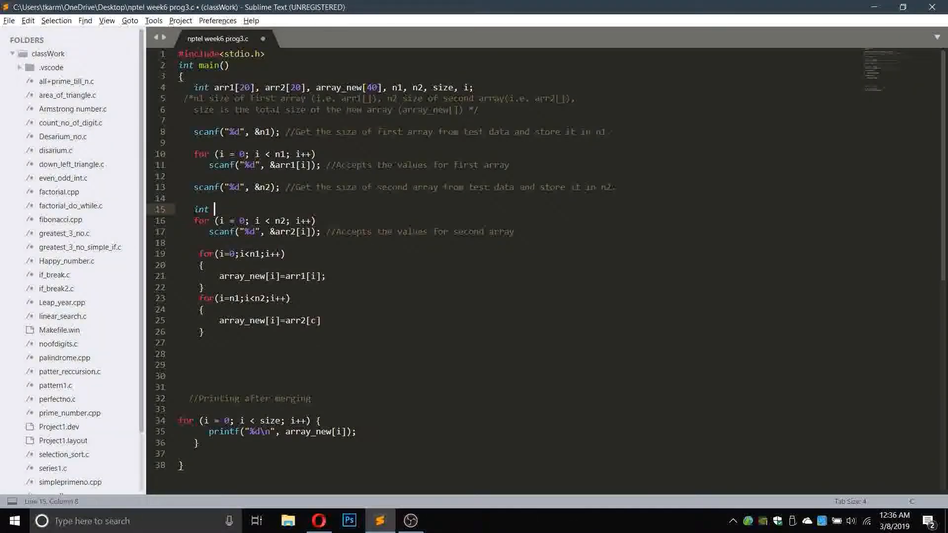
type("c=0;")
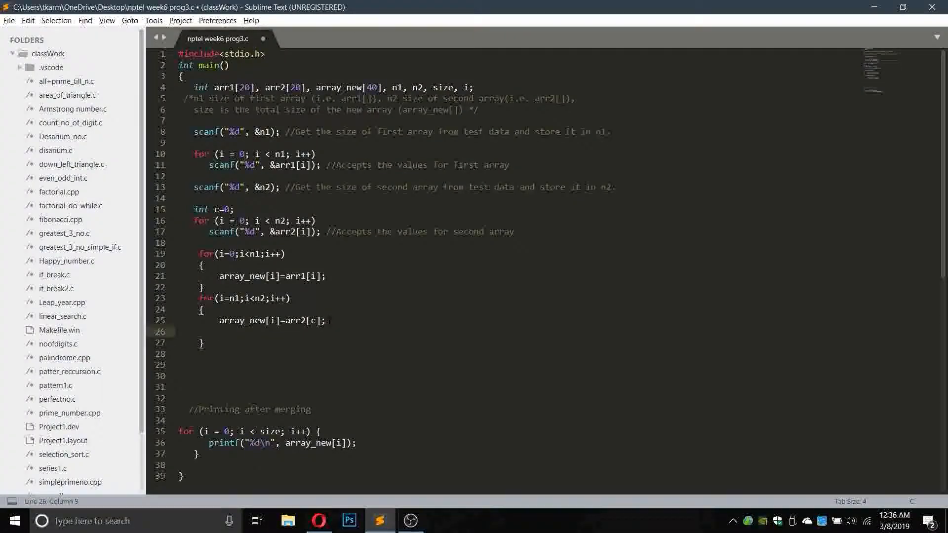
type("c++;")
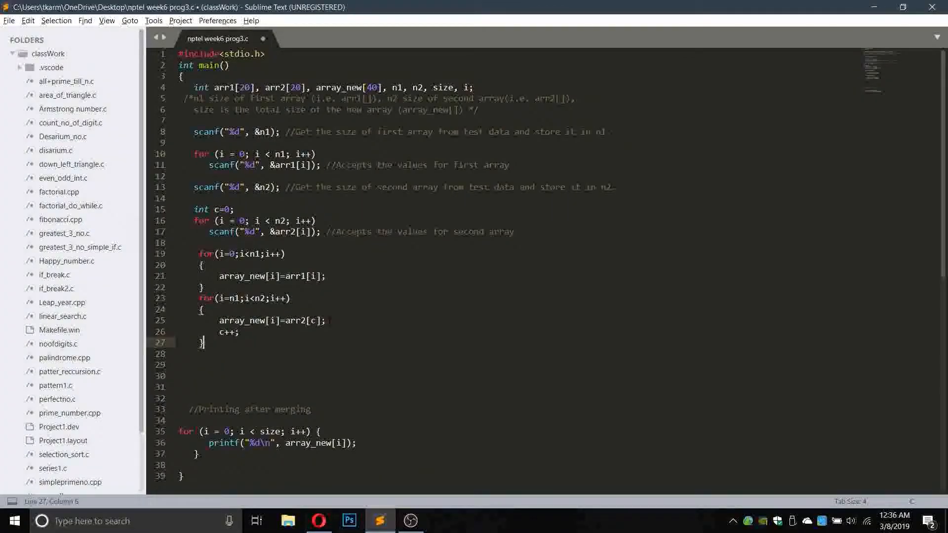
Add size=n1+n2; after the second loop and save the merge program.
key("enter")
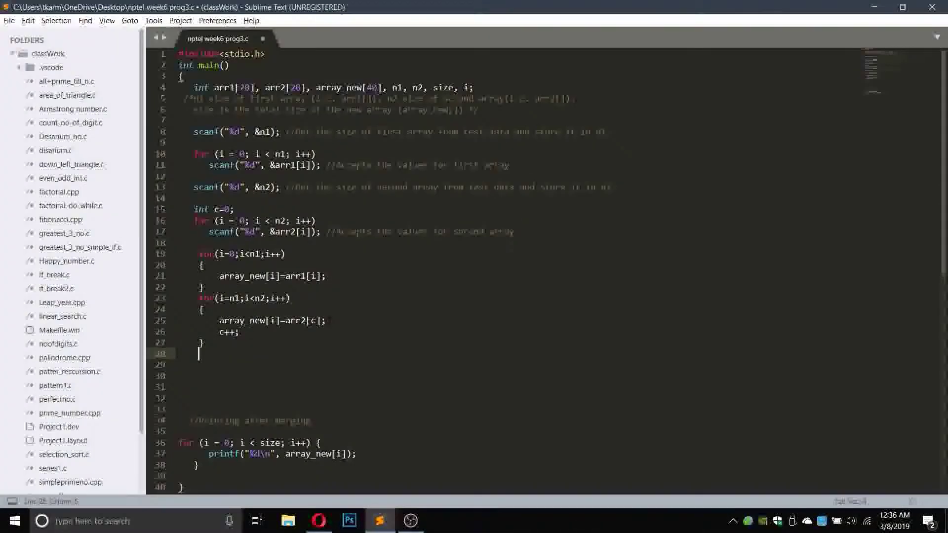
type("size")
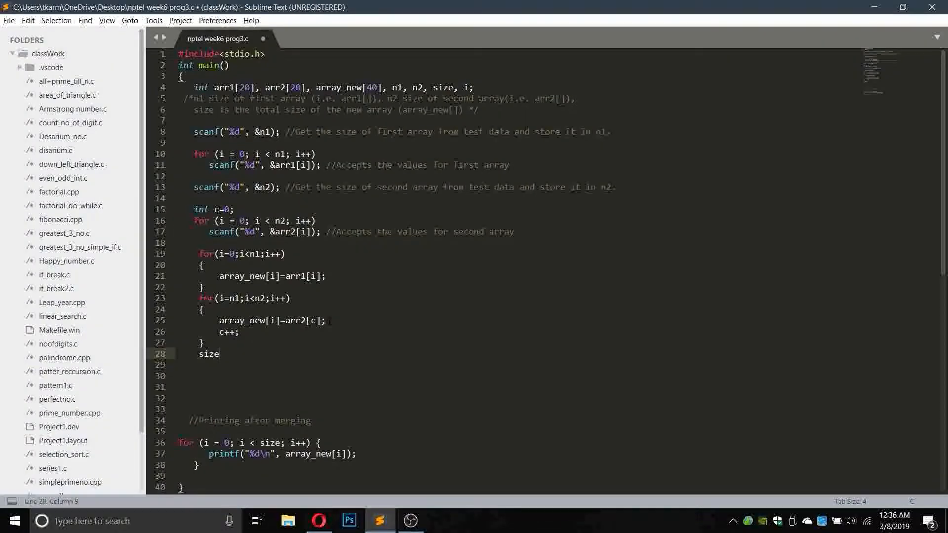
type("=n1")
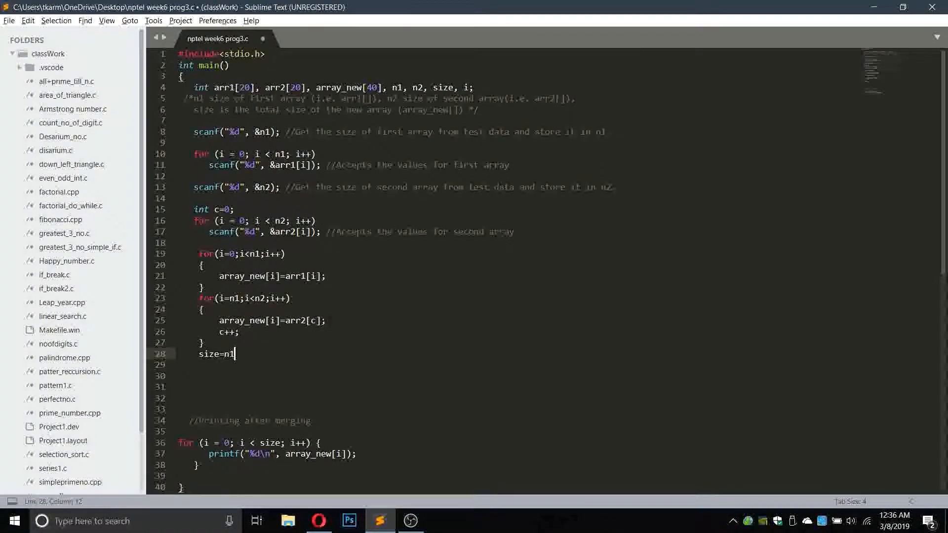
type("+n2")
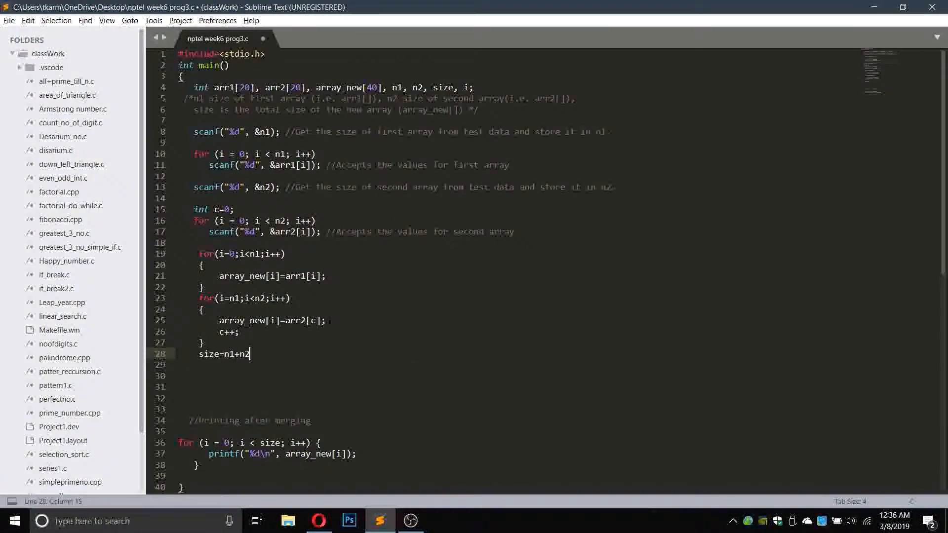
type(";")
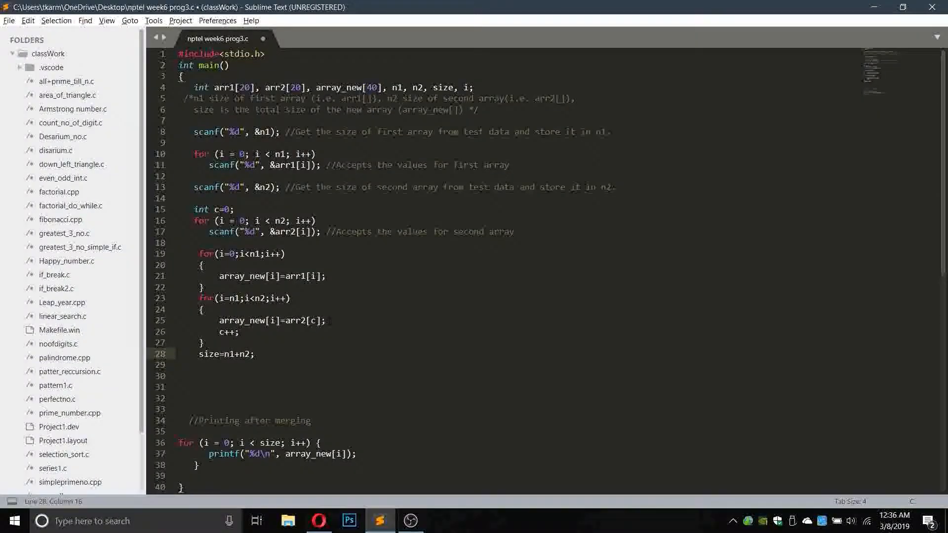
key("ctrl+s")
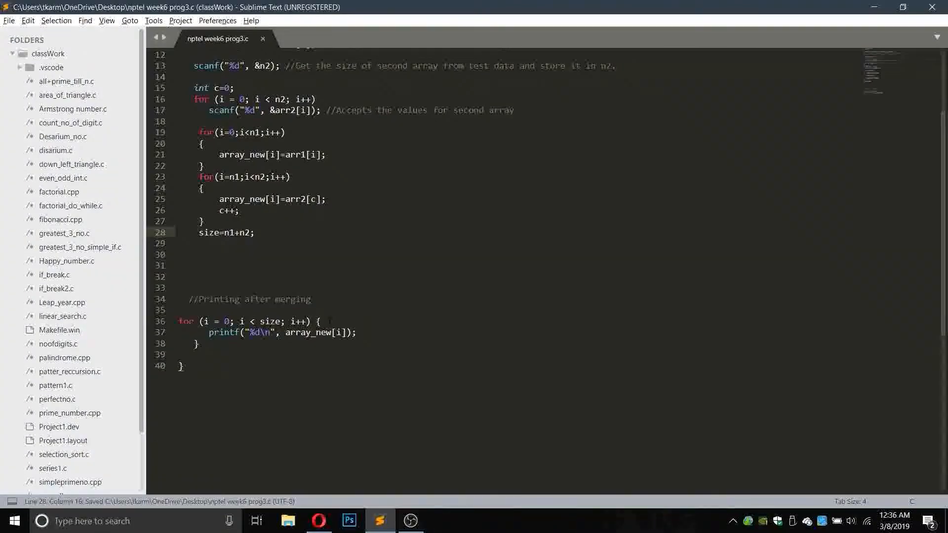
Launch Dev-C++ from the program list.
left_click(13, 521)
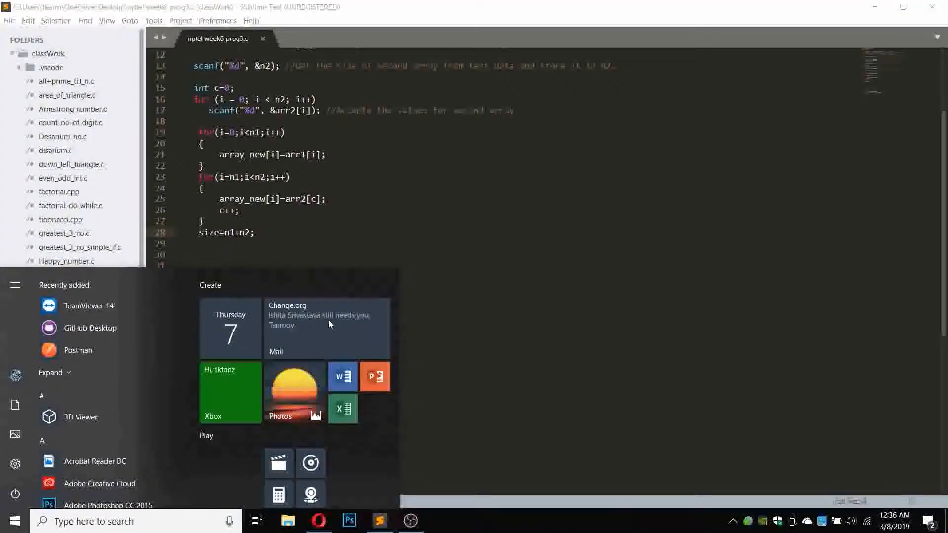
type("de")
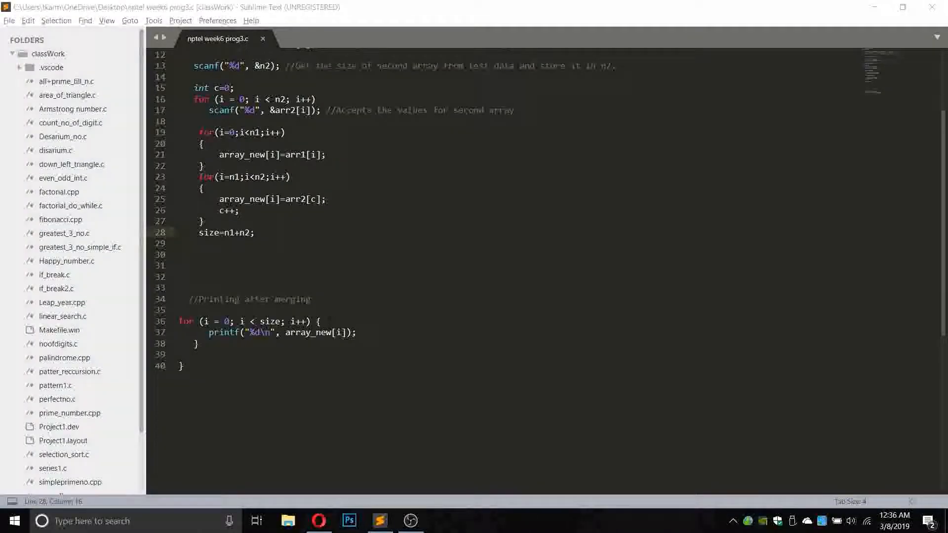
left_click(441, 521)
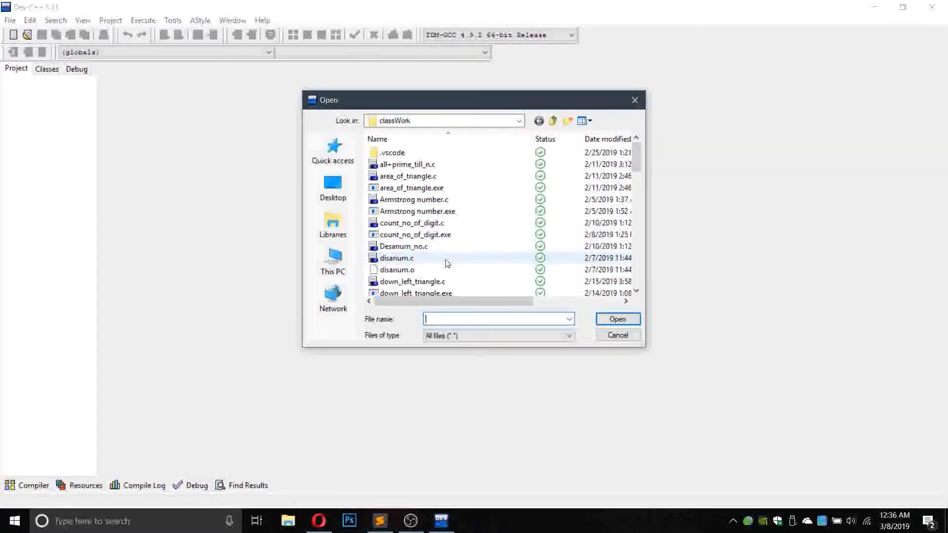
Browse Dev-C++'s Open dialog in classWork, sorting files by date modified, with a glance at Sublime Text.
left_click(414, 199)
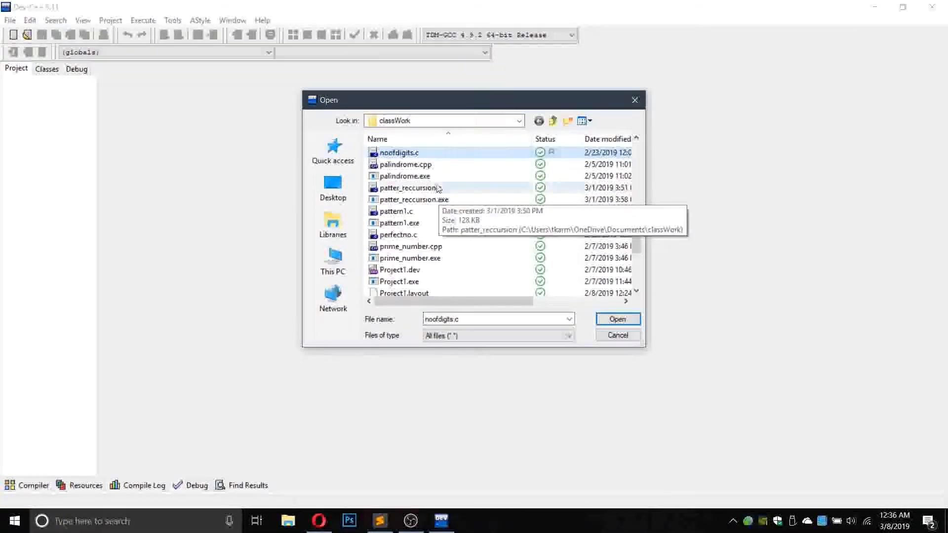
mouse_move(446, 227)
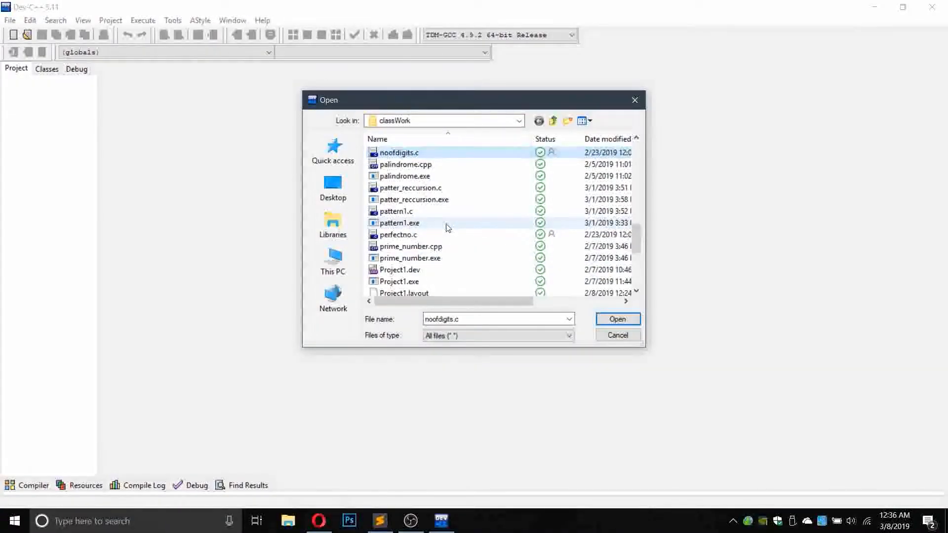
scroll("down", 3)
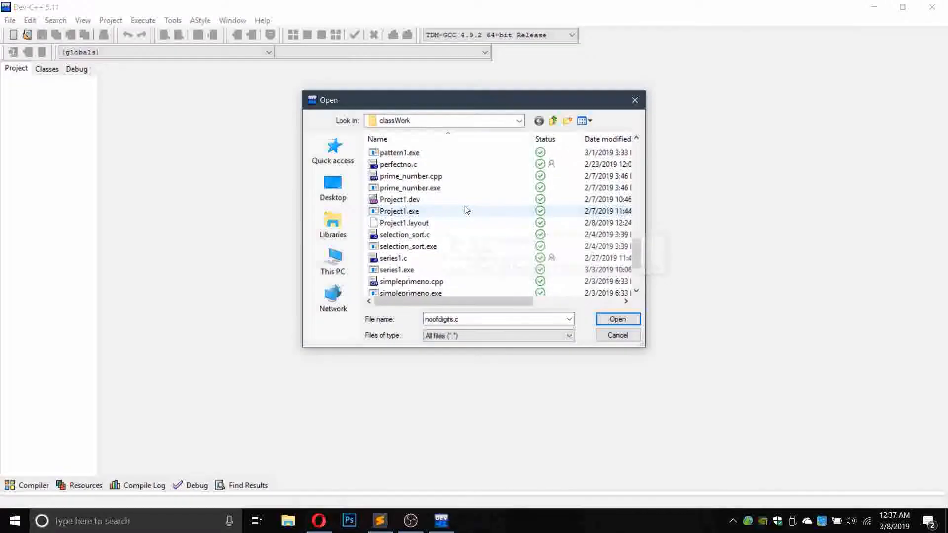
scroll("up", 3)
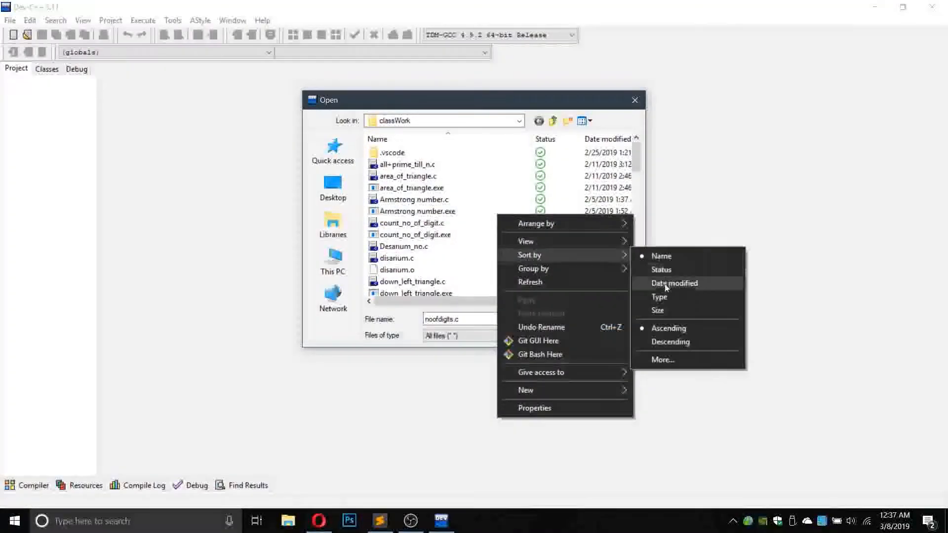
left_click(675, 284)
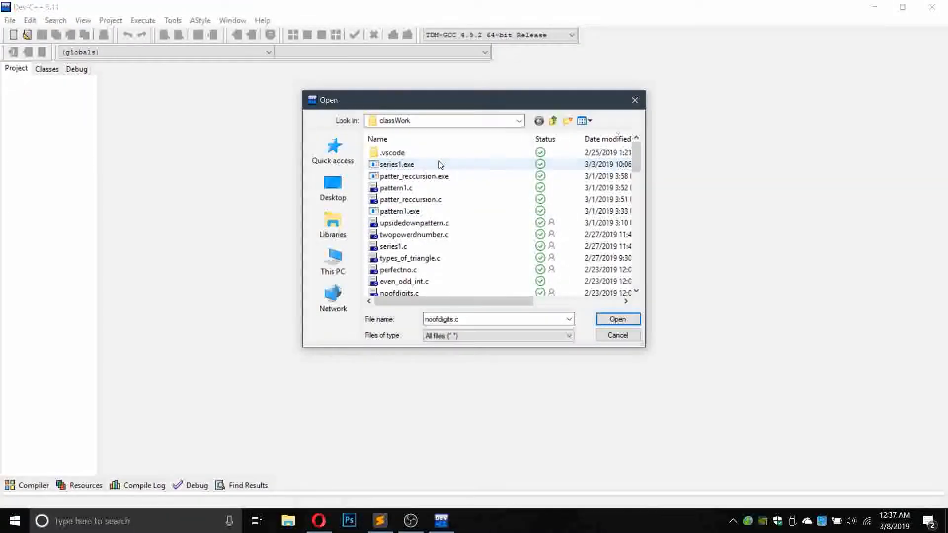
mouse_move(437, 214)
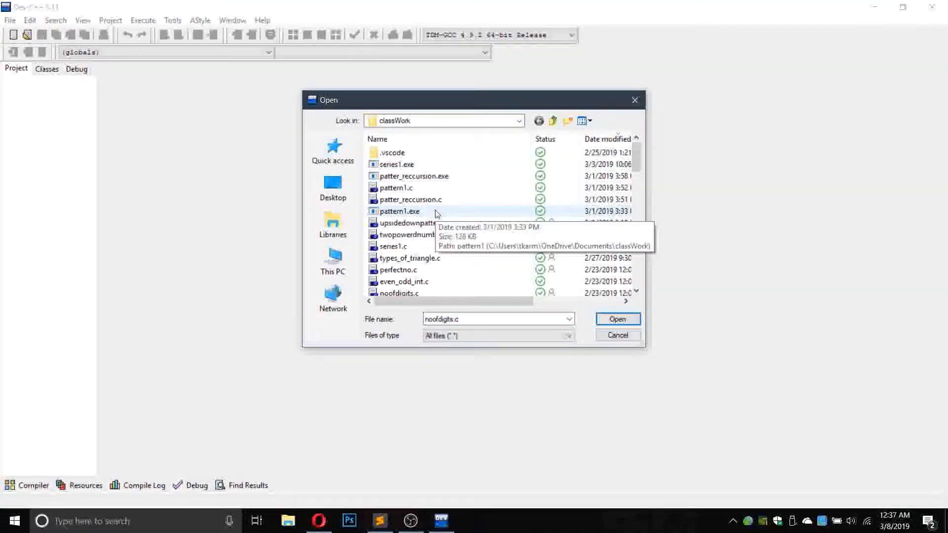
mouse_move(432, 273)
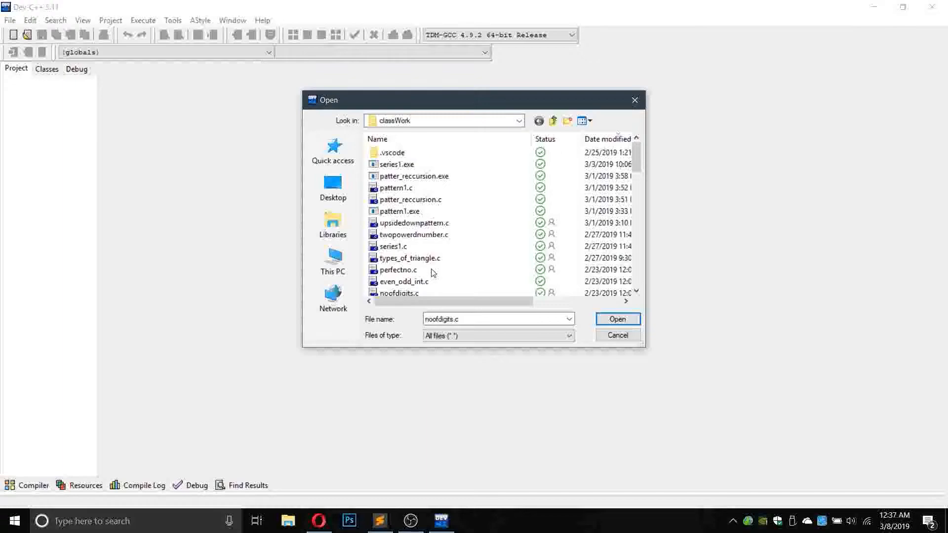
left_click(409, 199)
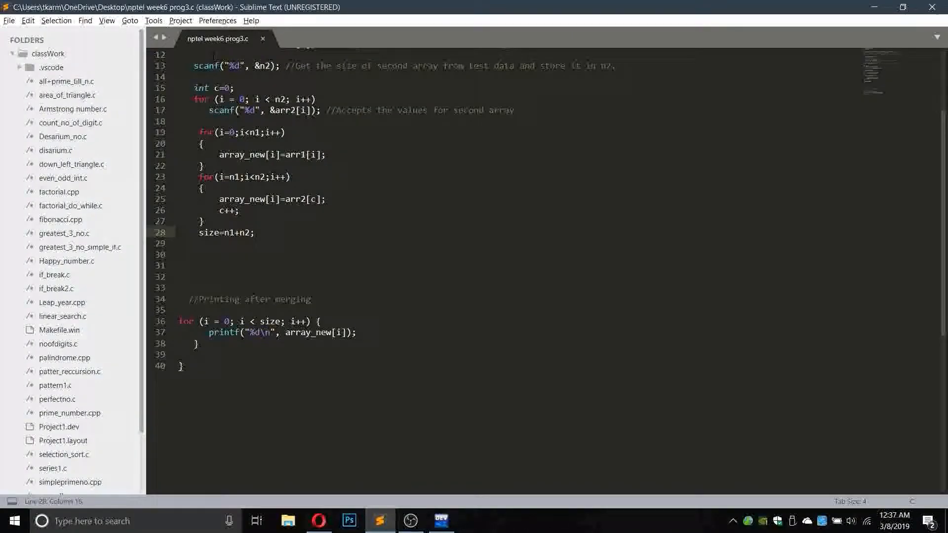
scroll("down", 3)
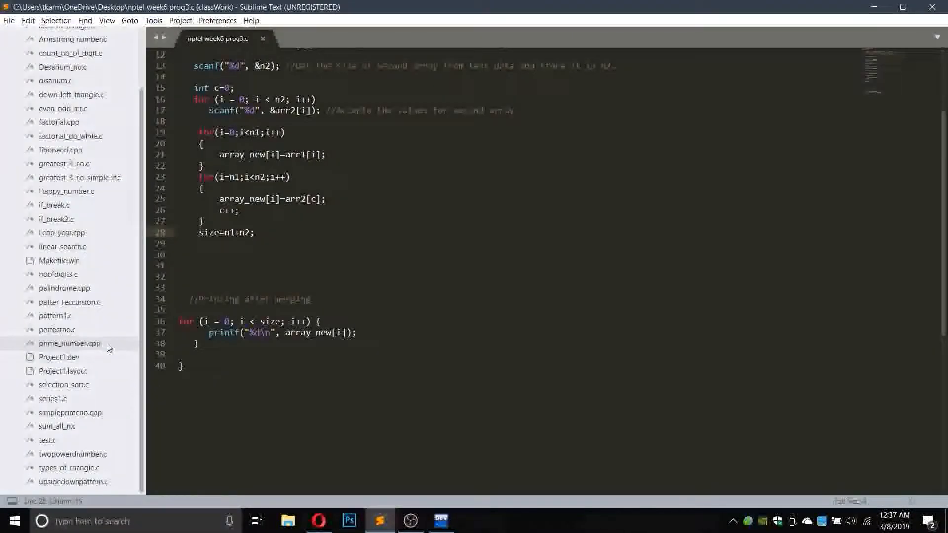
left_click(441, 521)
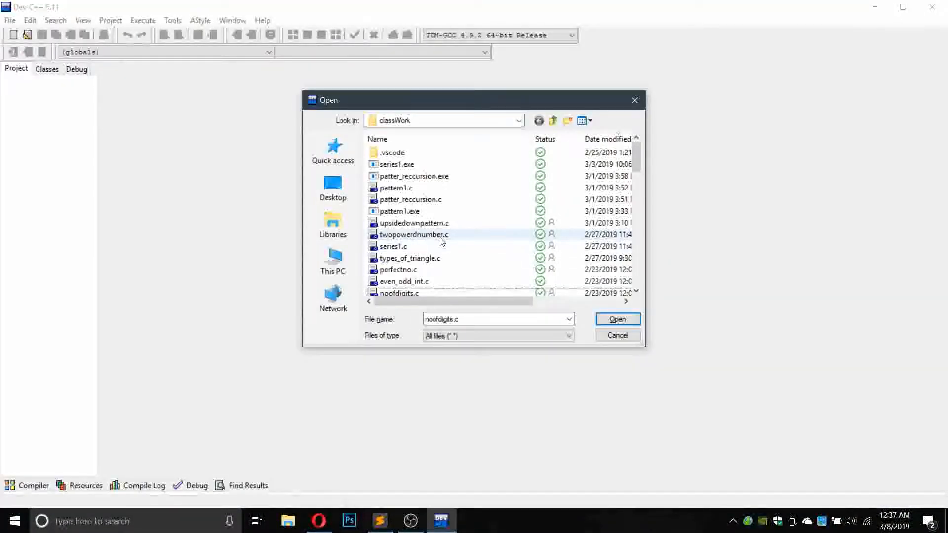
mouse_move(461, 261)
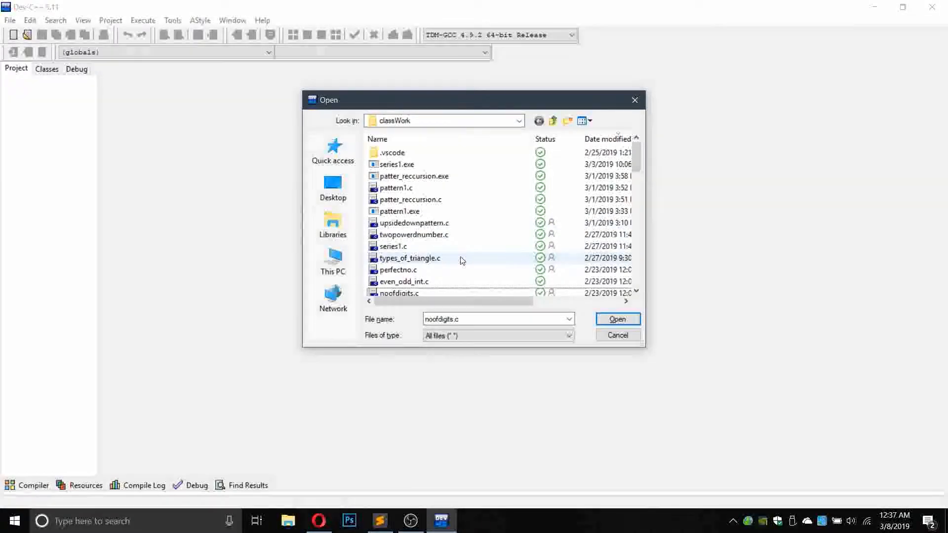
Scroll the classWork file list, peek into the .vscode folder, and return to classWork.
scroll("down", 3)
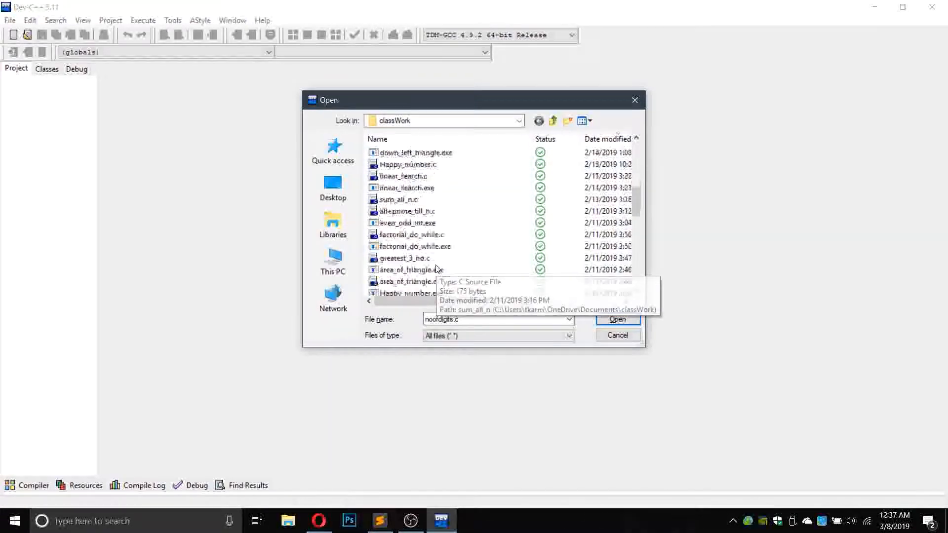
scroll("down", 3)
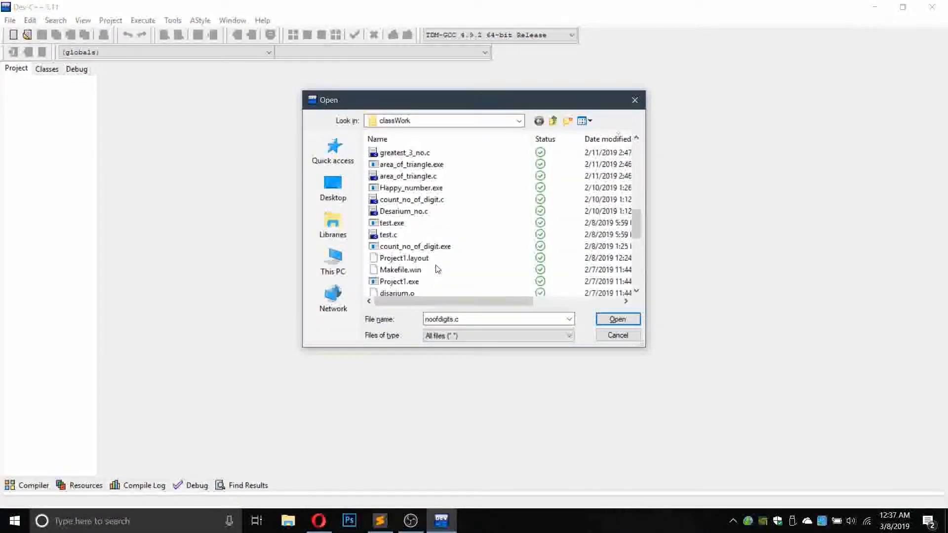
scroll("down", 3)
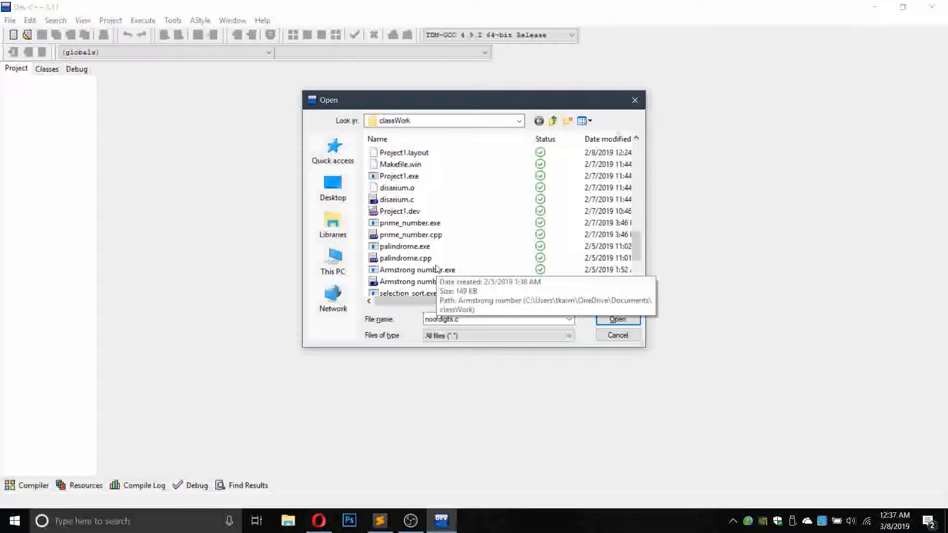
scroll("down", 3)
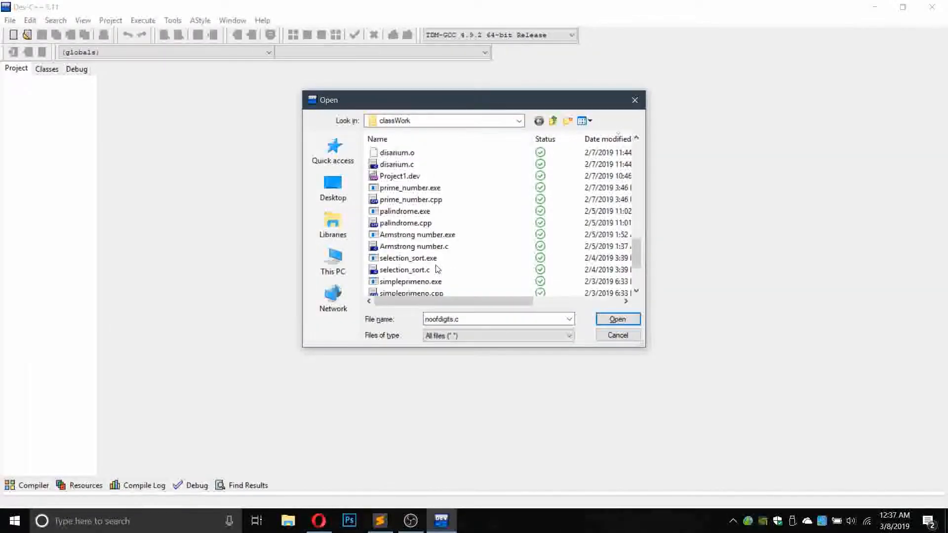
scroll("down", 3)
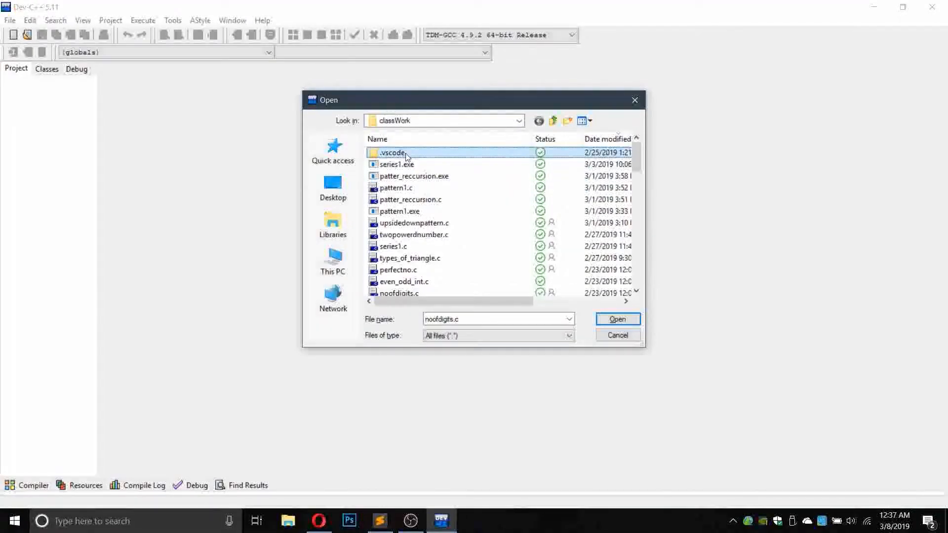
double_click(393, 152)
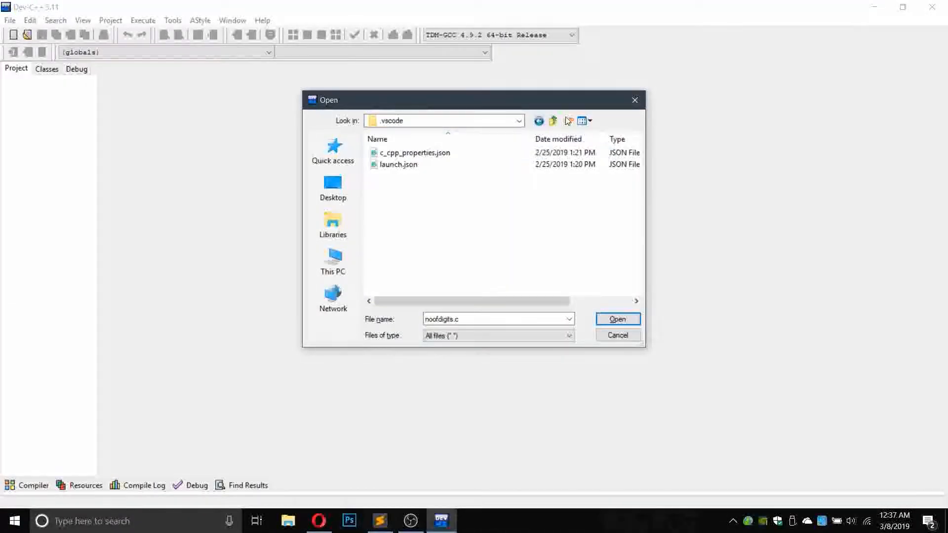
left_click(552, 121)
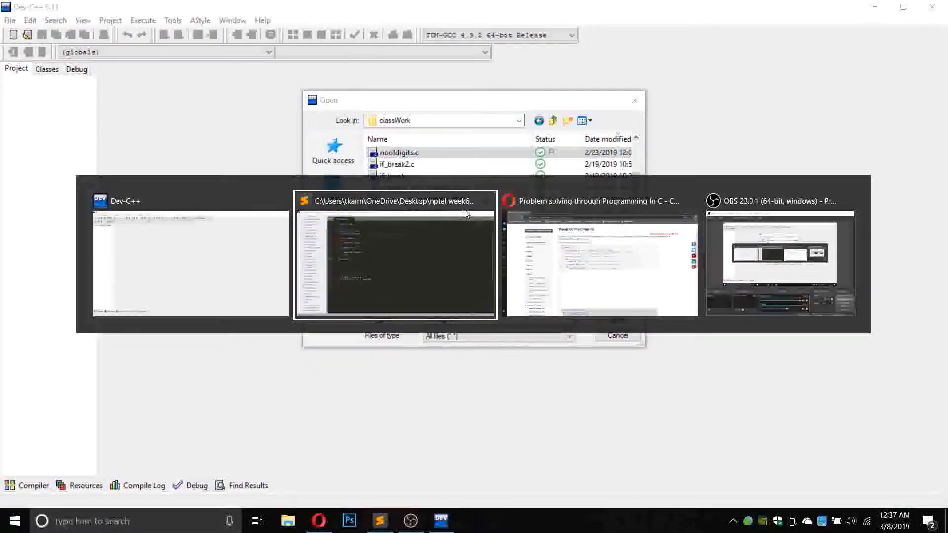
Save nptel week6 prog3.c in Sublime Text and select the whole program for copying.
left_click(395, 254)
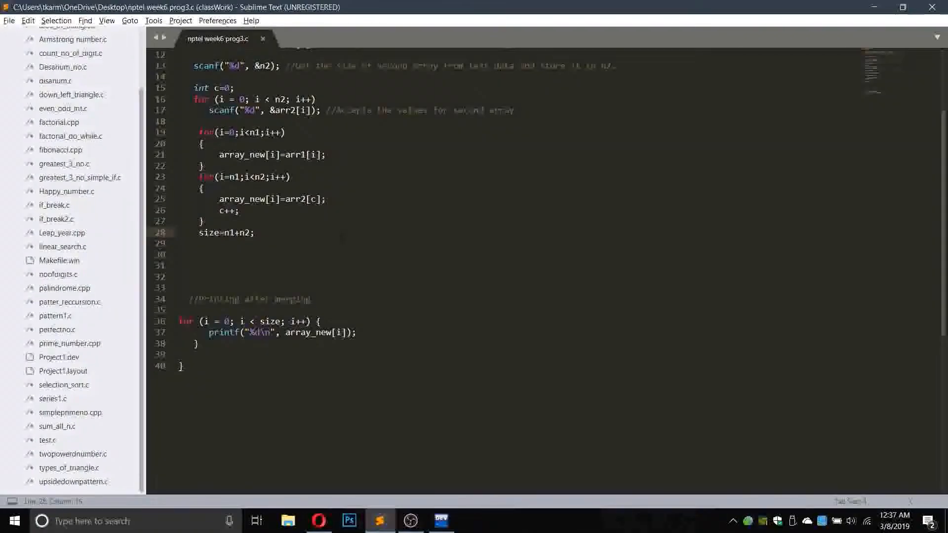
key("ctrl+s")
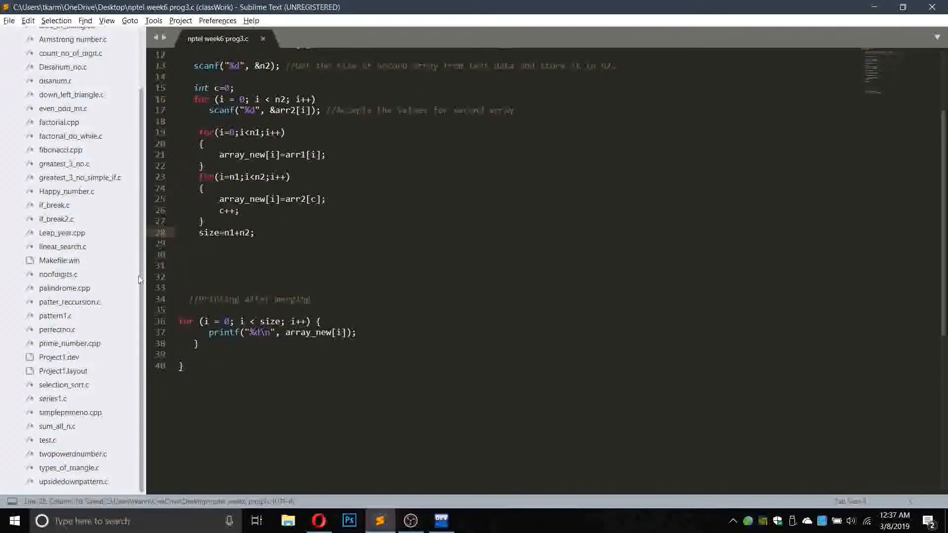
key("ctrl+a")
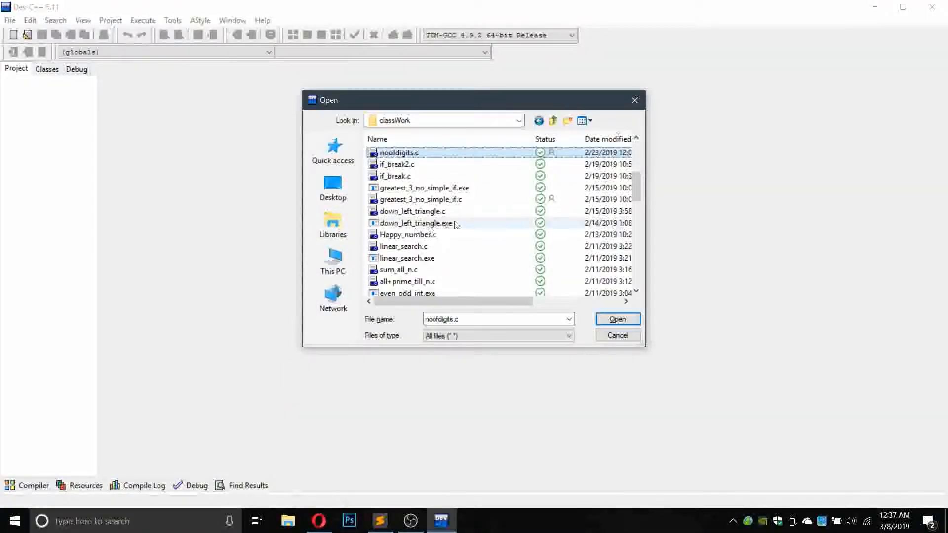
Cancel the Open dialog and save the pasted code as nptel_week6_prog3 in classWork.
left_click(617, 336)
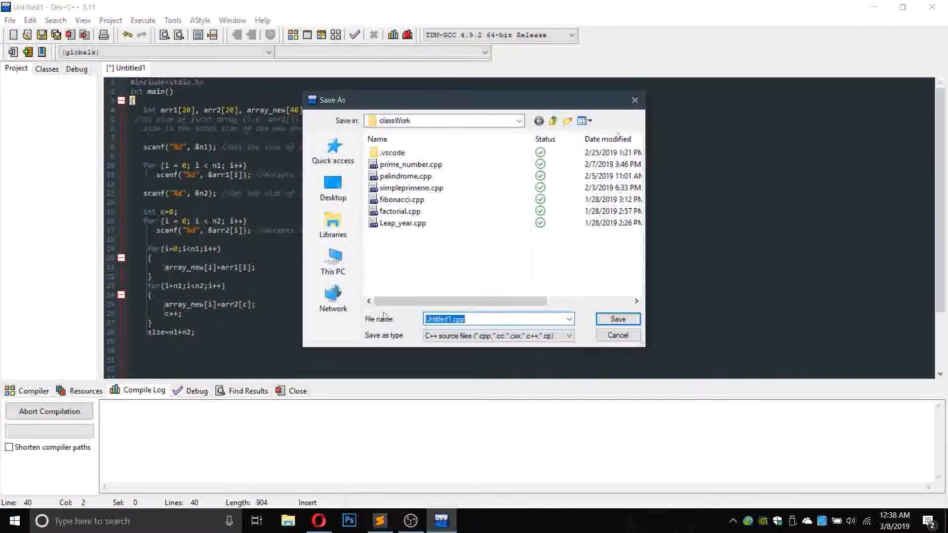
type("npte")
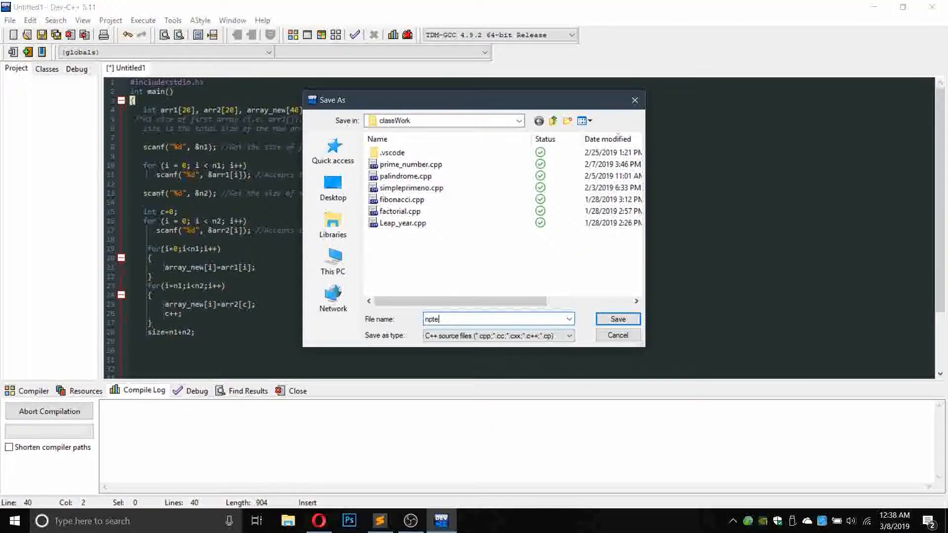
type("_")
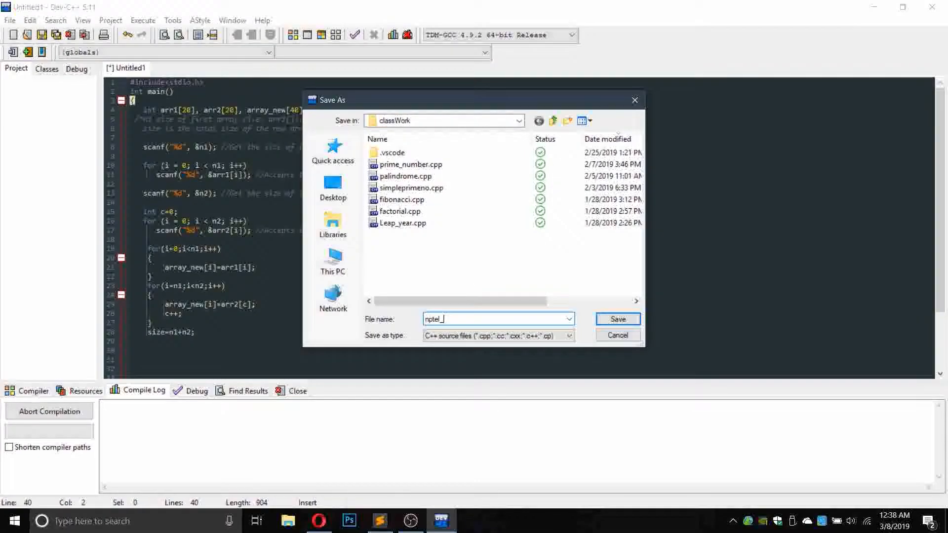
type("week")
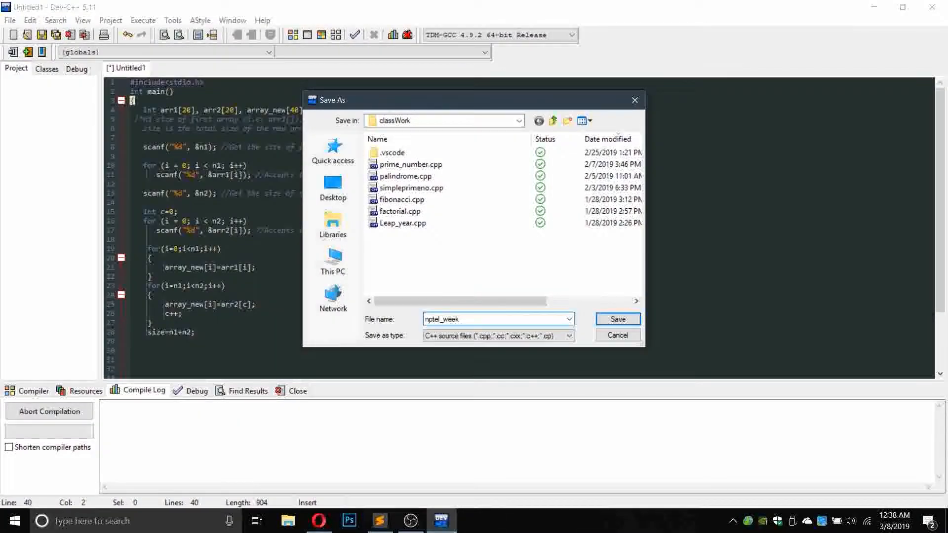
type("6_")
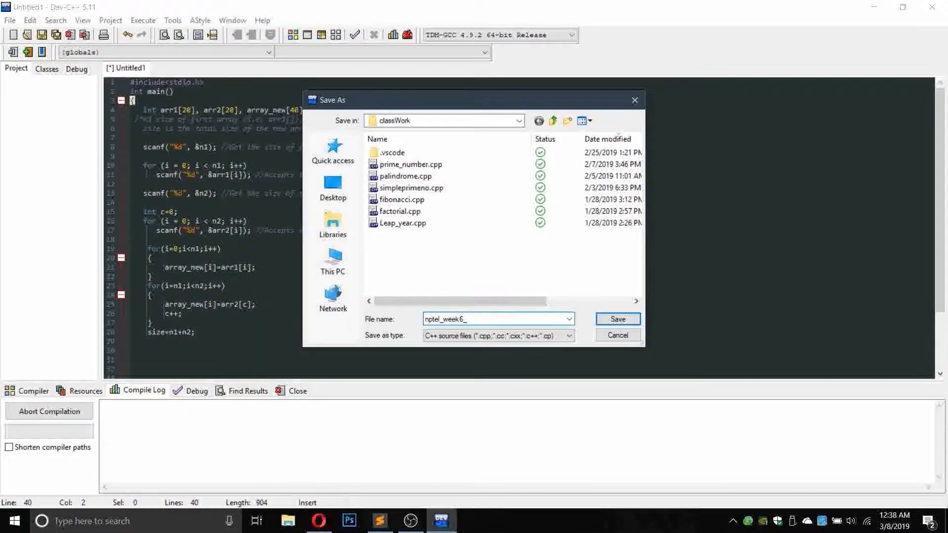
type("prog3")
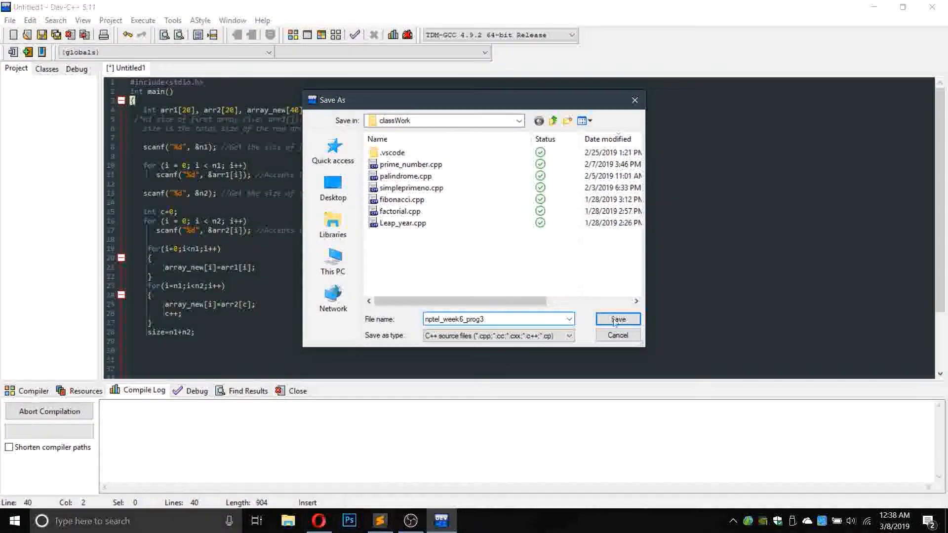
left_click(616, 320)
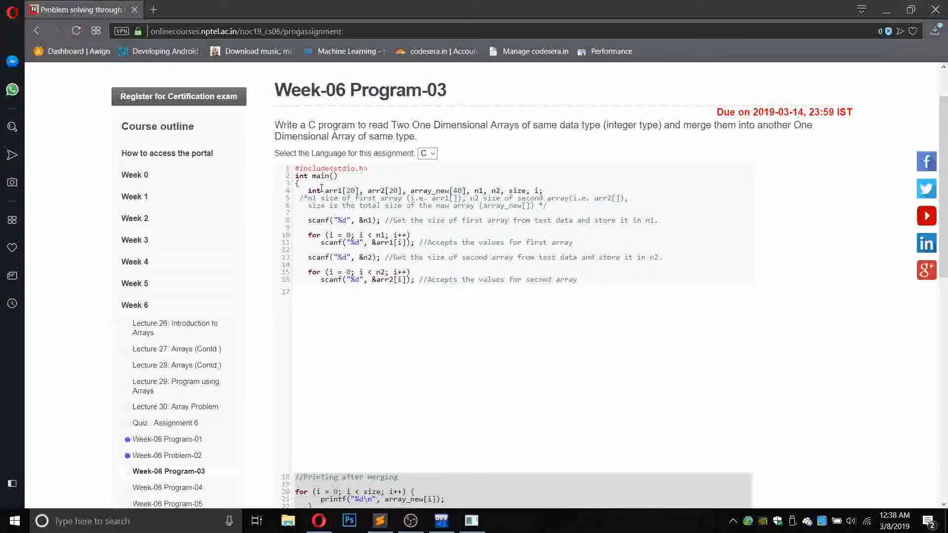
Scroll the Week-06 Program-03 page down to the Sample Test Cases table.
scroll("down", 3)
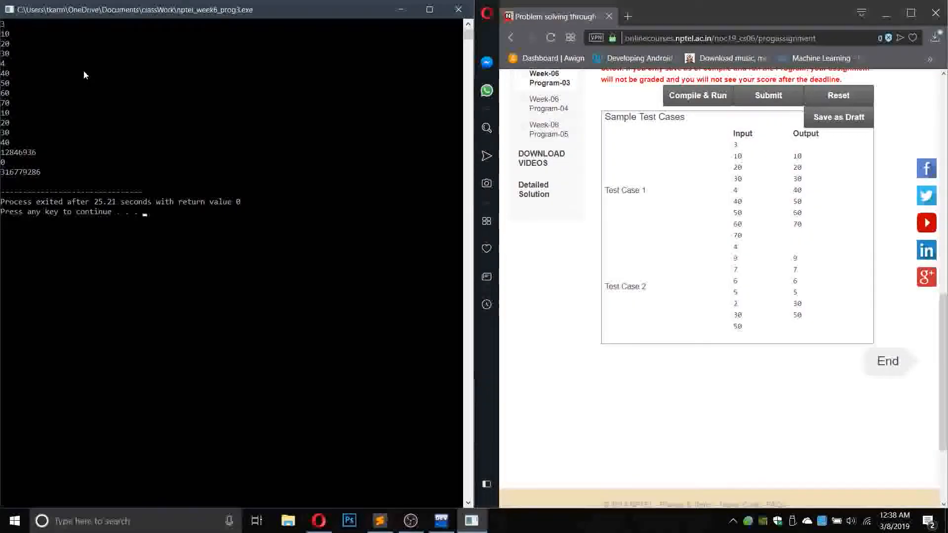
mouse_move(20, 115)
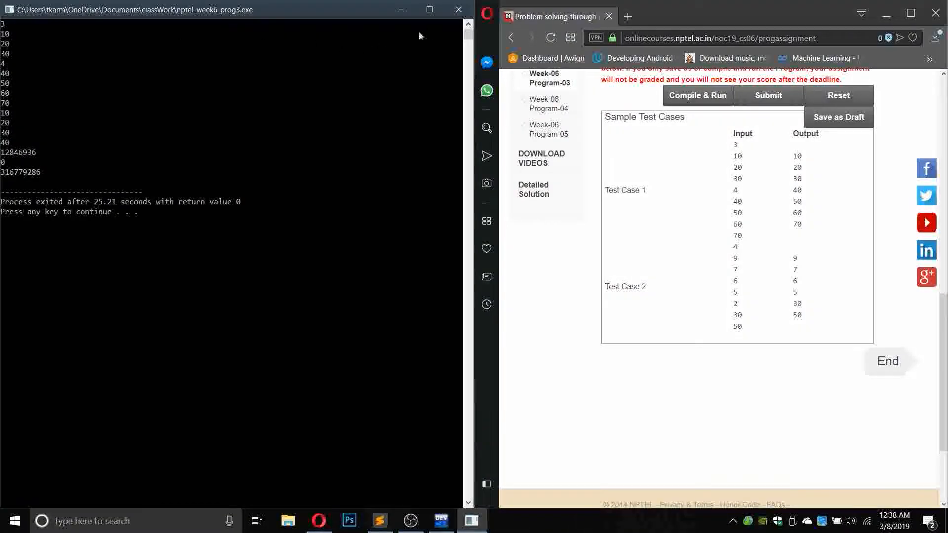
Close the console after running Test Case 1, which printed garbage values for the second array.
left_click(440, 520)
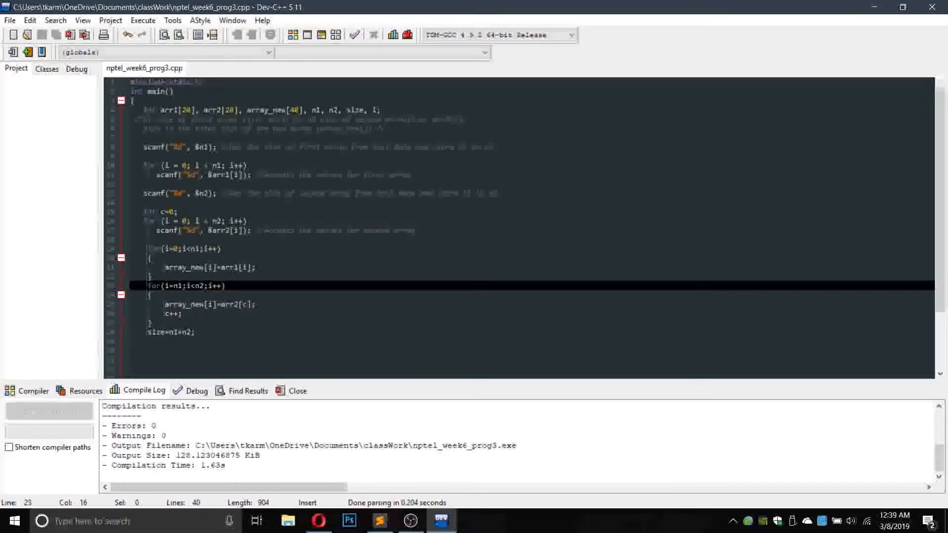
Change the second loop's condition from i<n2 to i<n1+n2 and save.
type("n1+n")
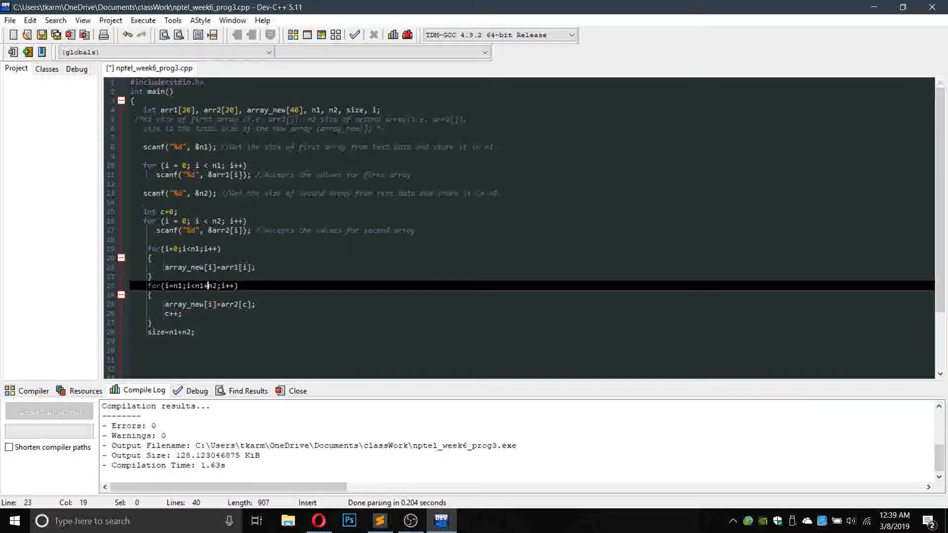
key("ctrl+s")
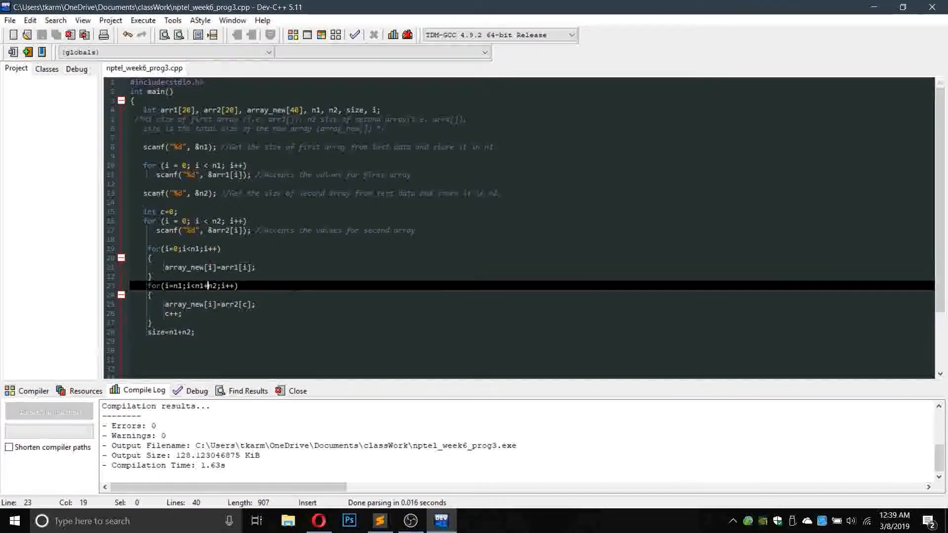